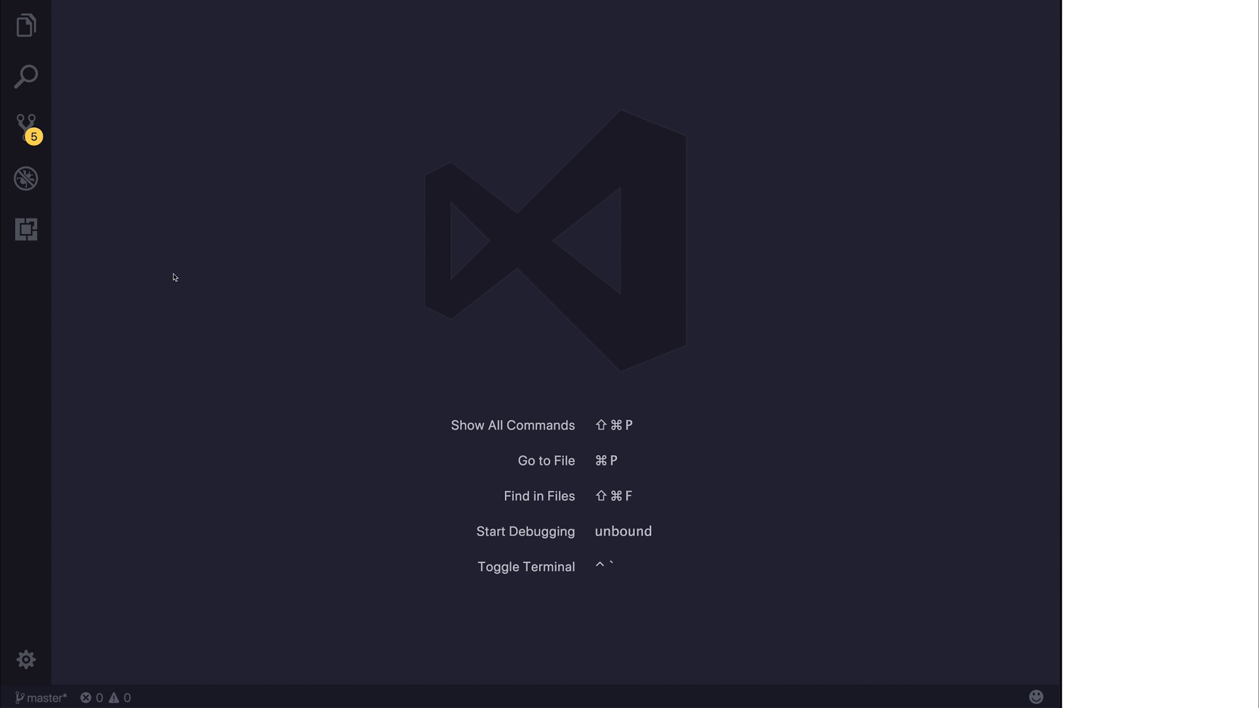
- Create an empty shared.module.ts file in the app's shared folder from the Explorer
left_click(24, 25)
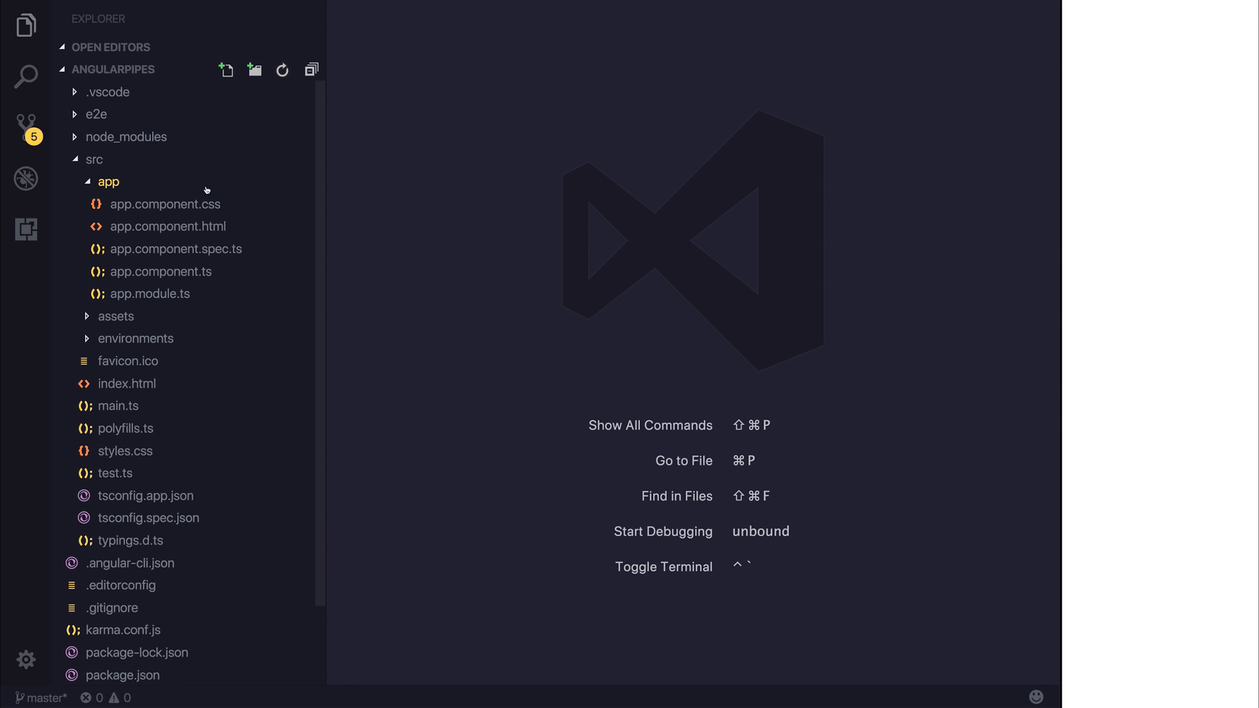
mouse_move(205, 186)
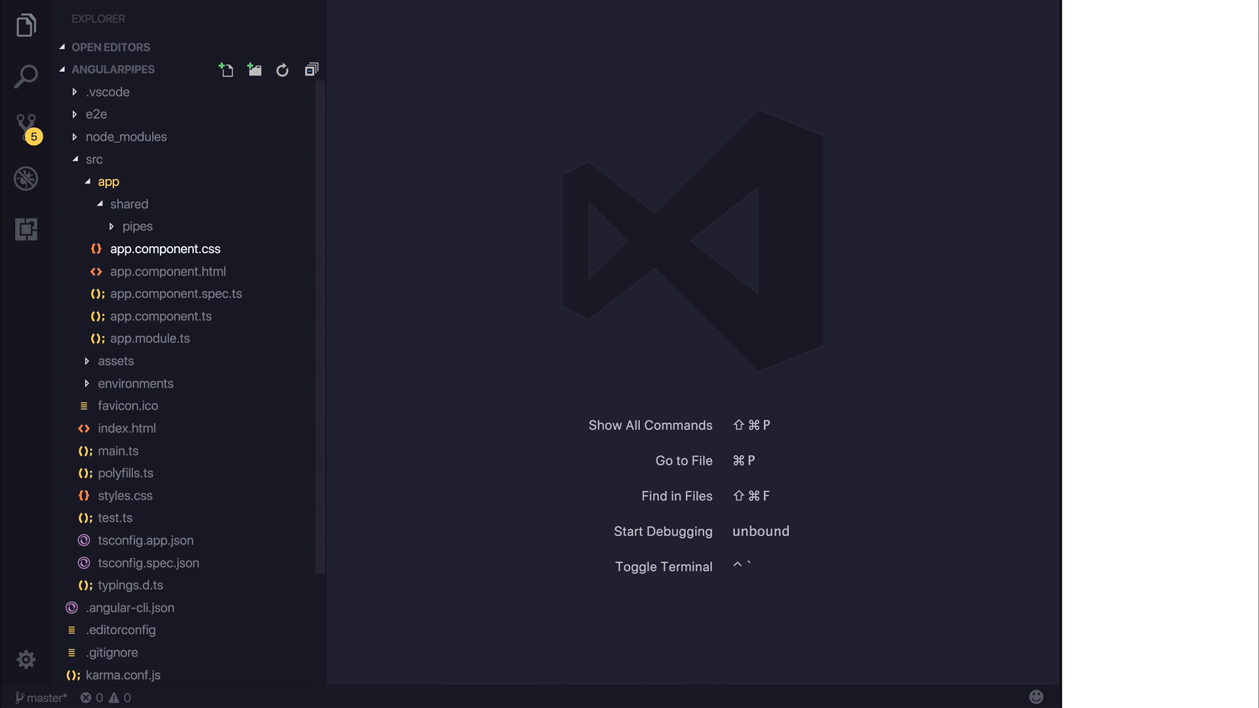
left_click(225, 70)
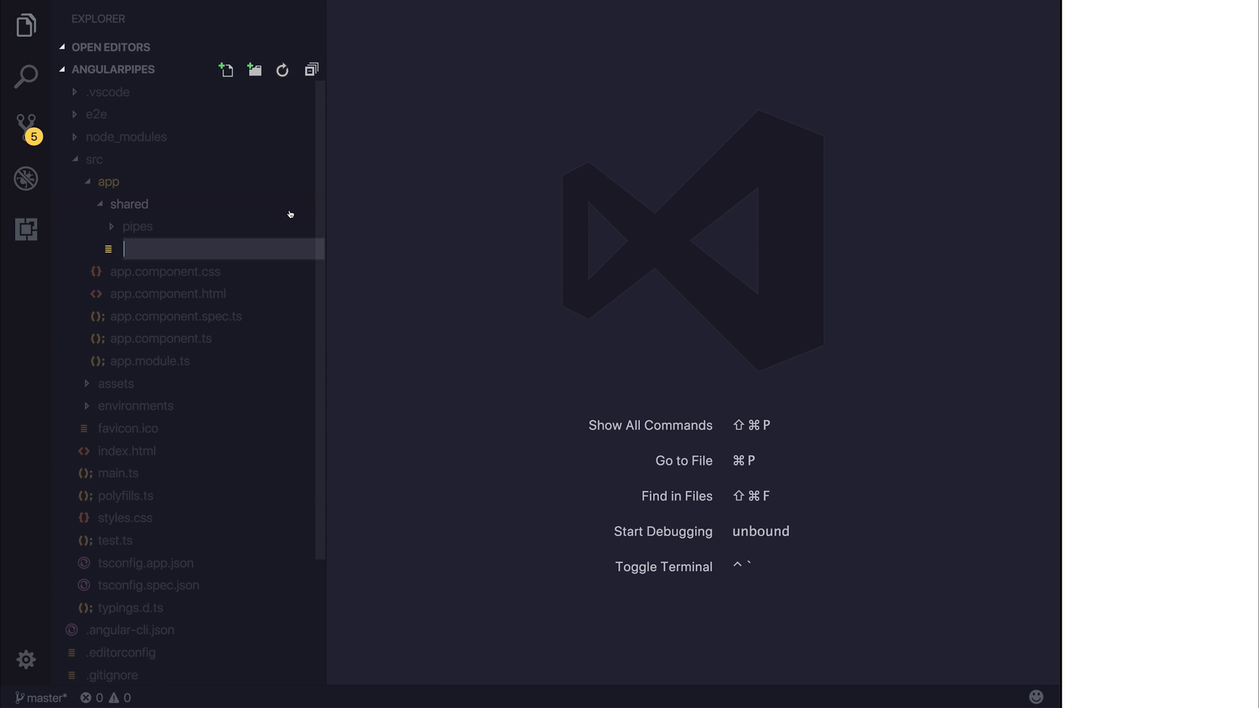
type("shared.modu")
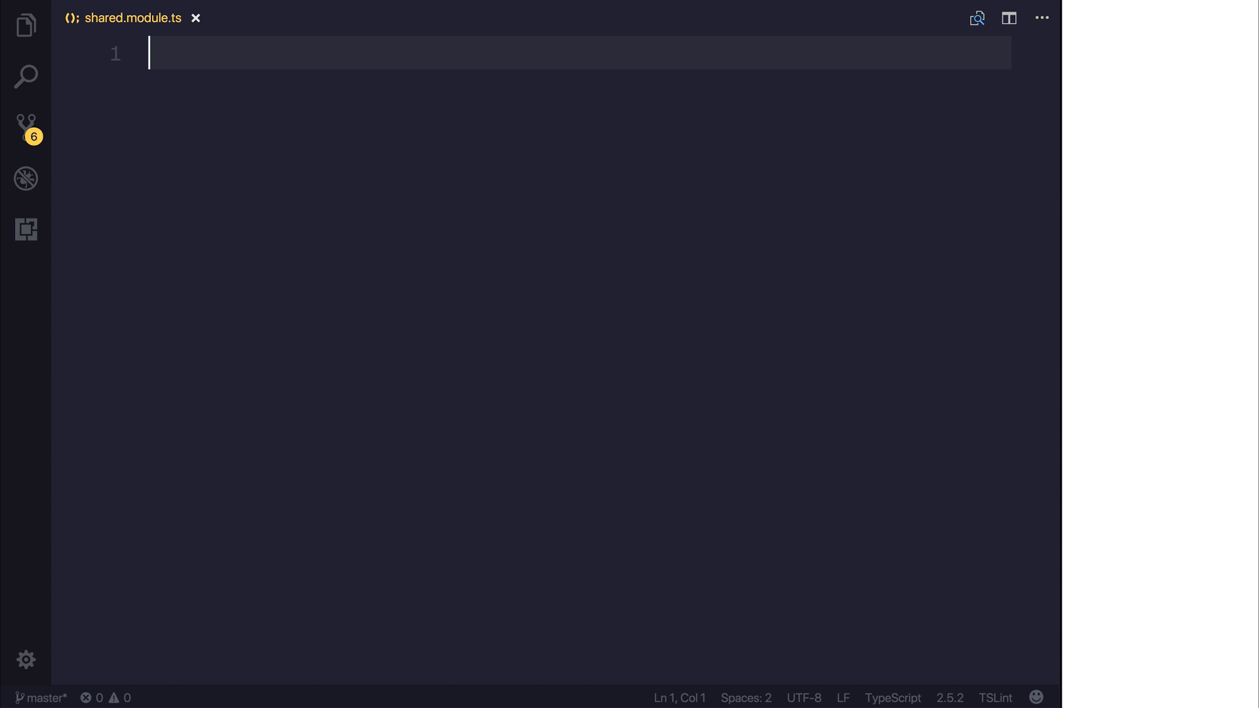
type("import { } from '@angular/core';")
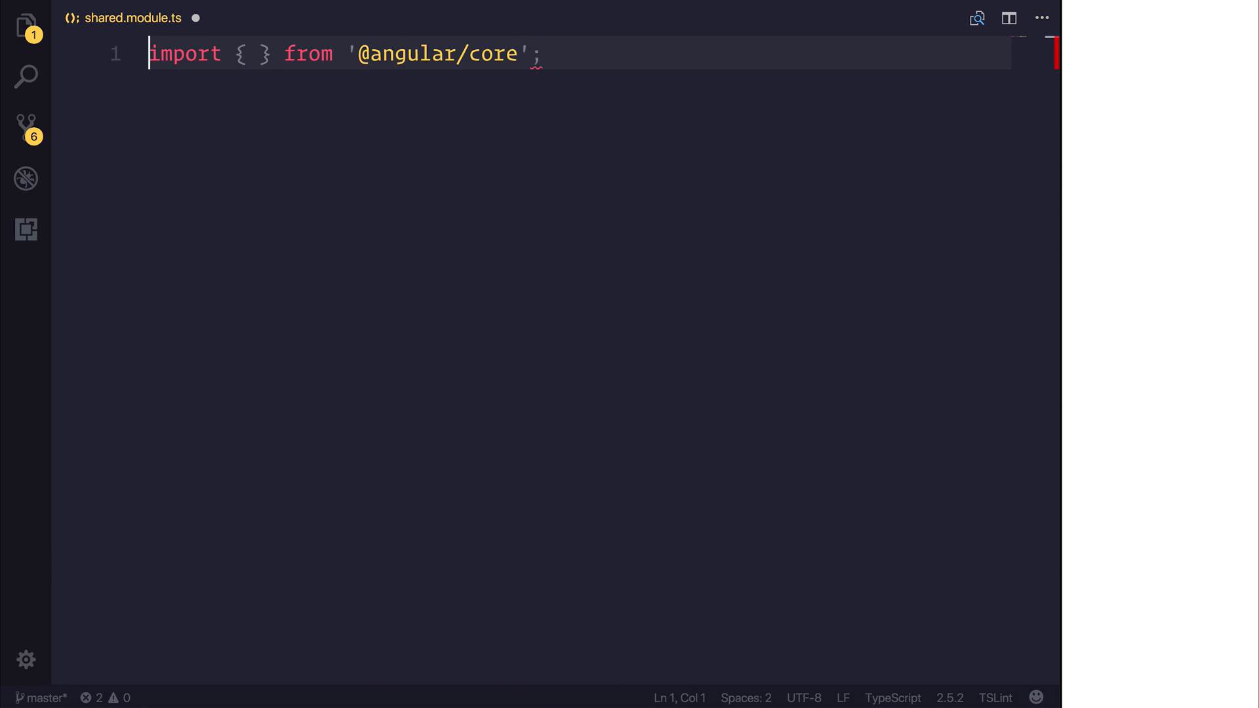
type("NgModul")
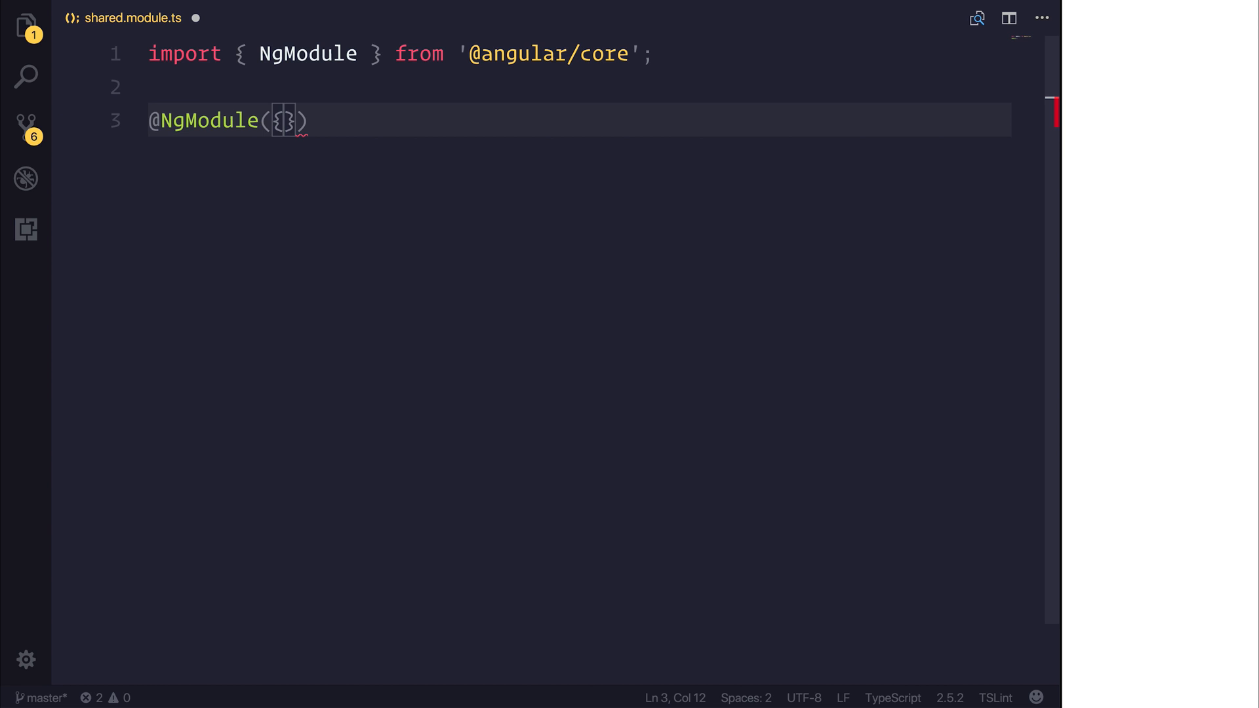
type("expor")
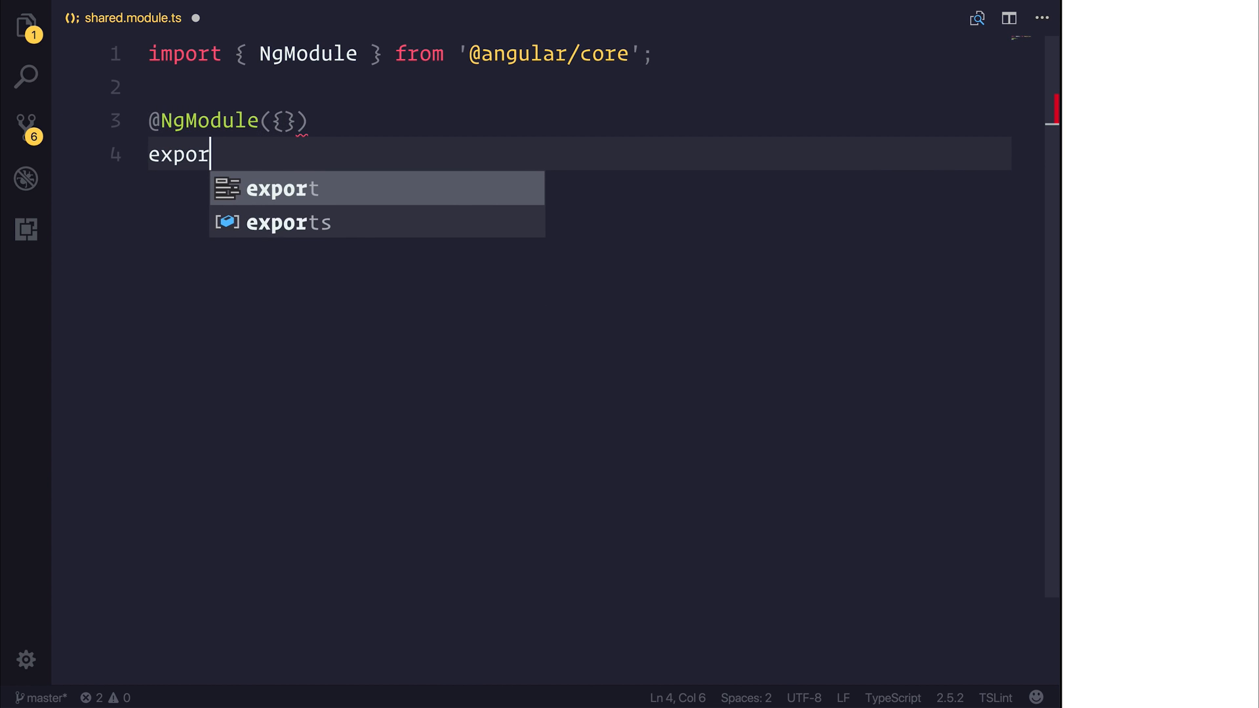
type("t class Shared")
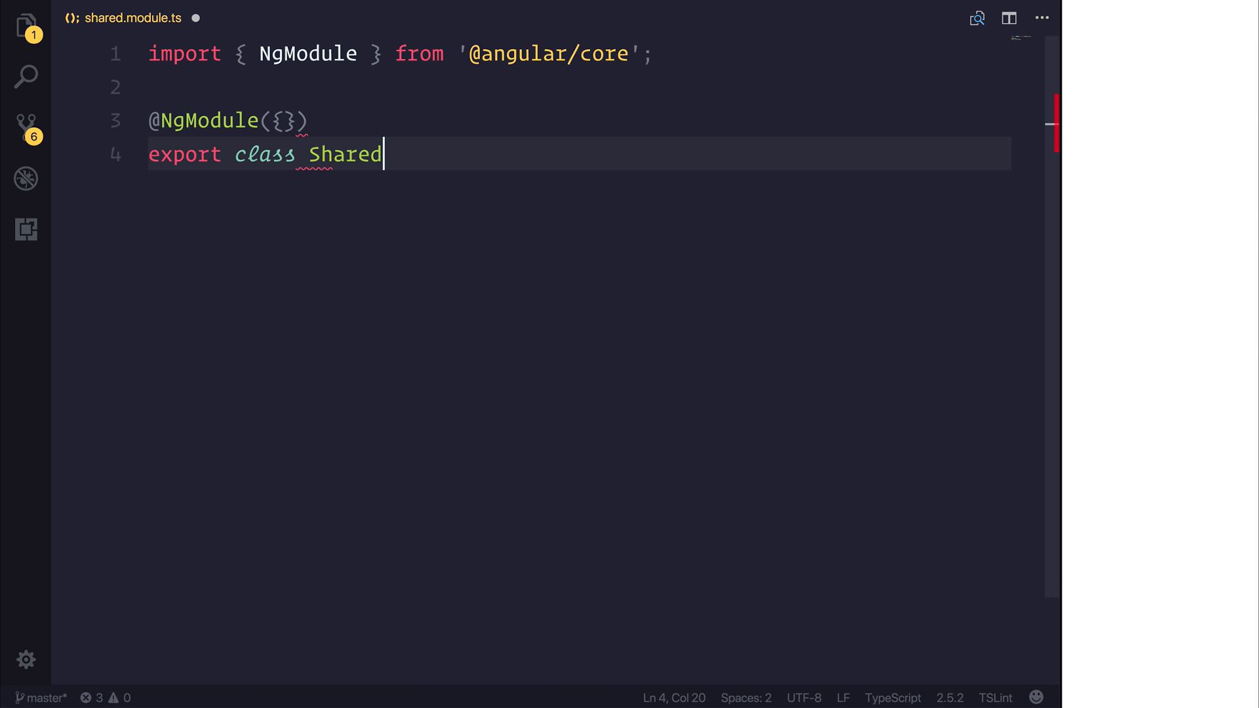
type("Module {}")
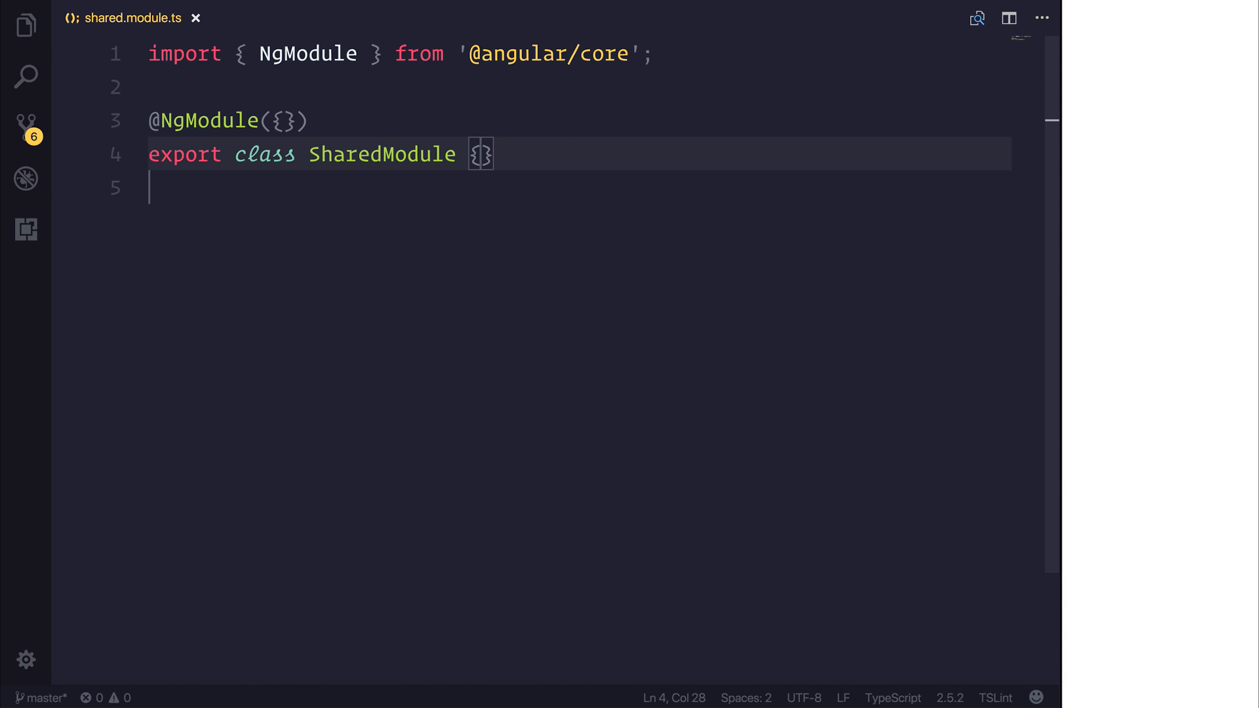
left_click(25, 21)
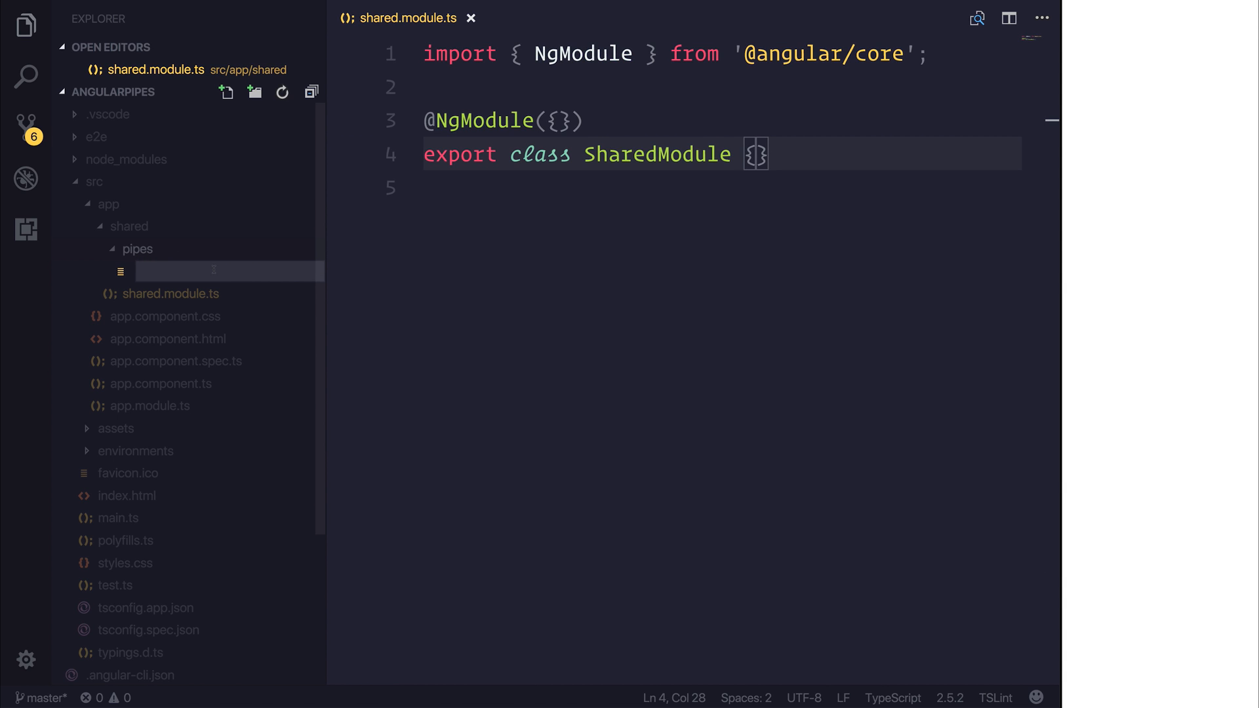
type("reverse.pipe")
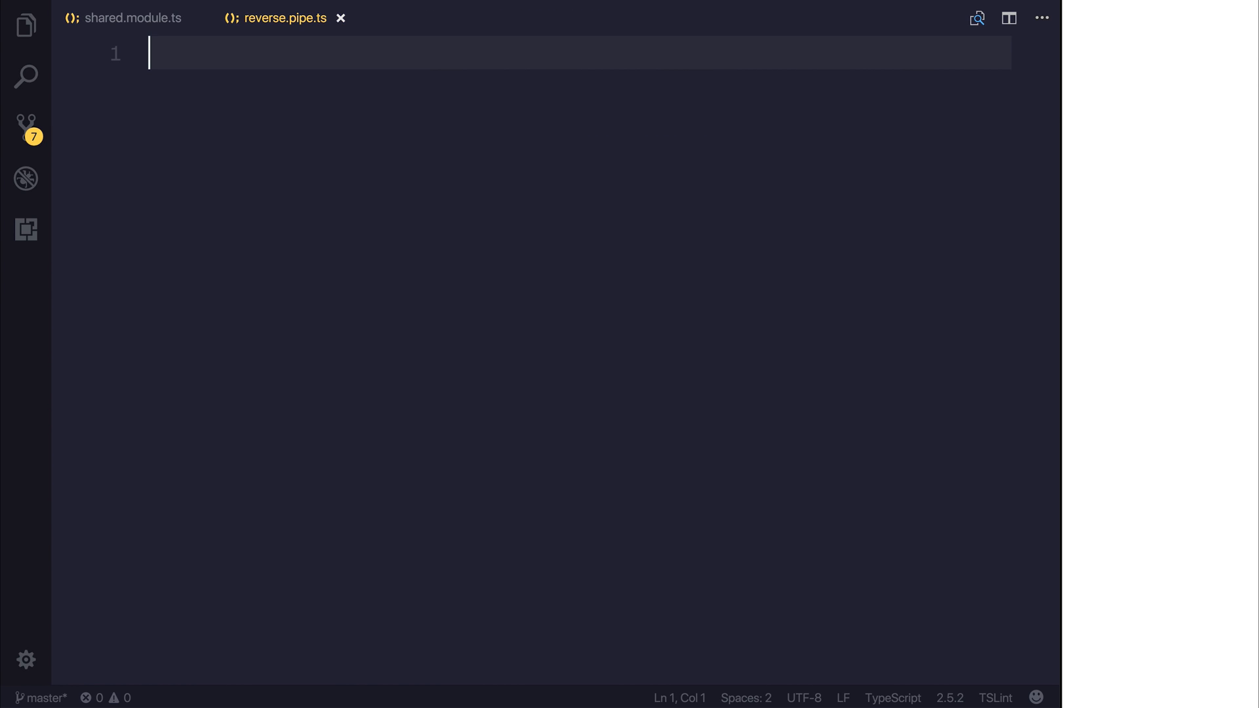
- In reverse.pipe.ts, import Pipe and PipeTransform and export ReverseString implementing PipeTransform
type("import { Pipe, PipeTransform } from '@angular/core';")
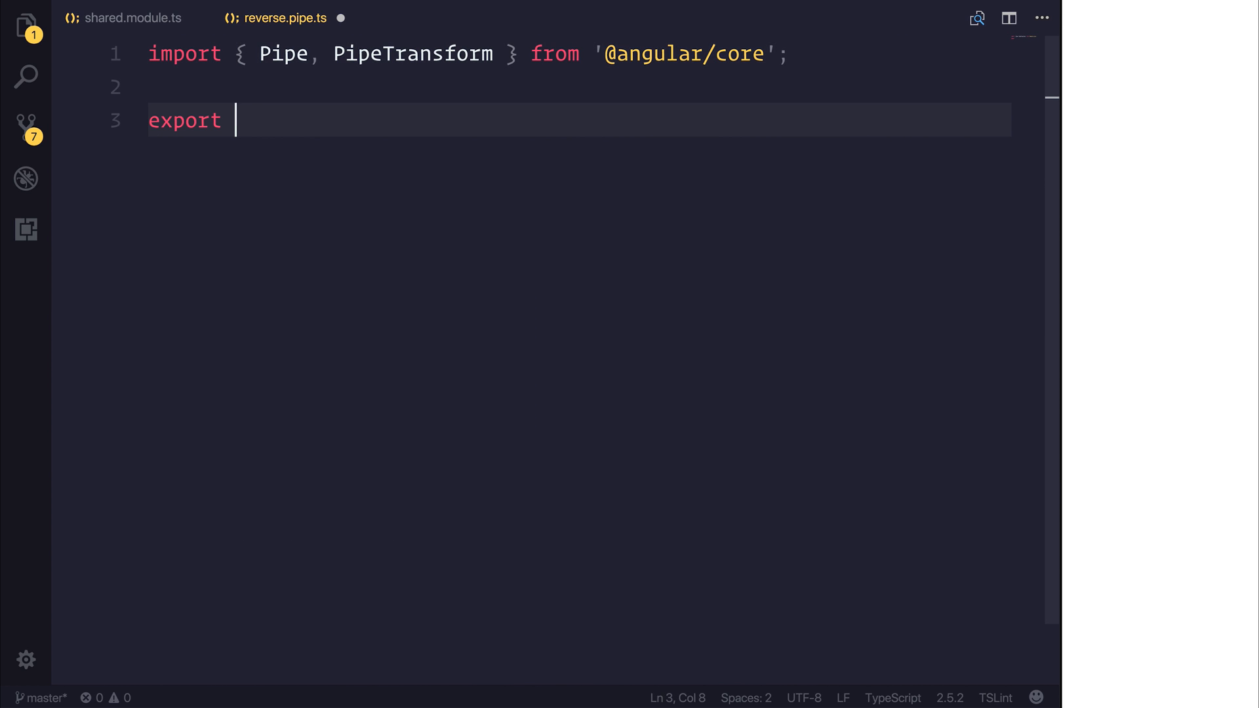
type("class")
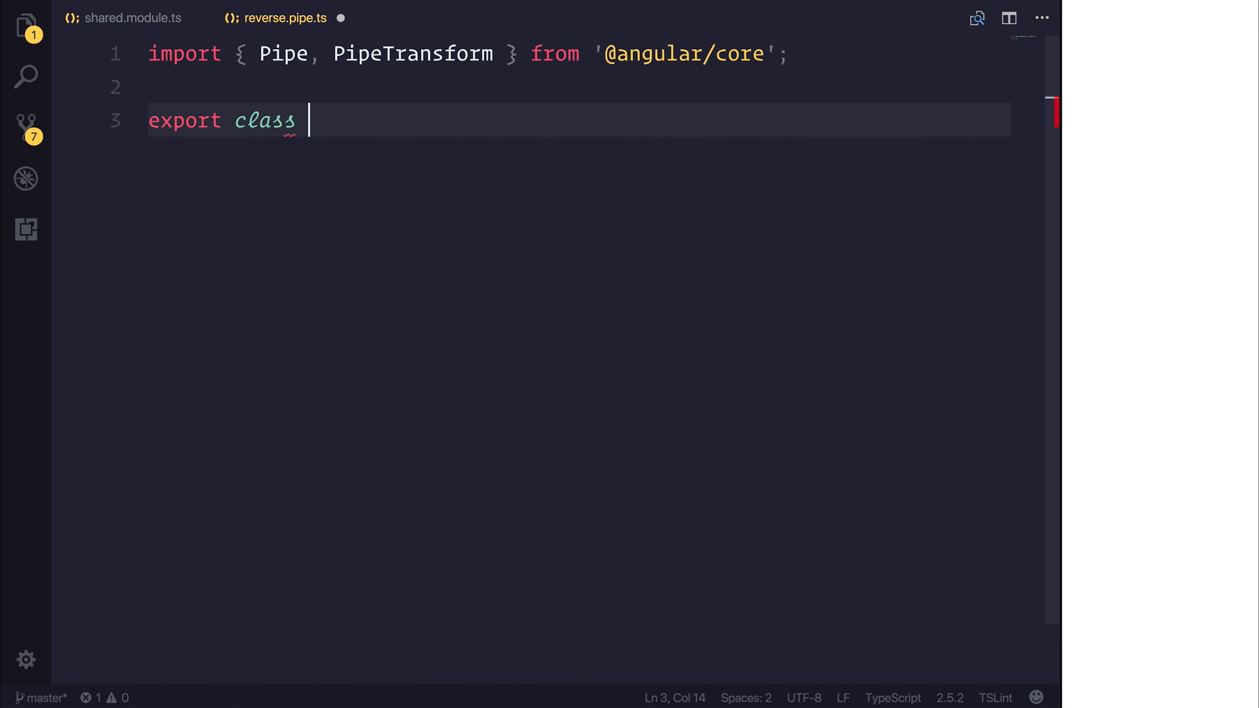
type("Revers")
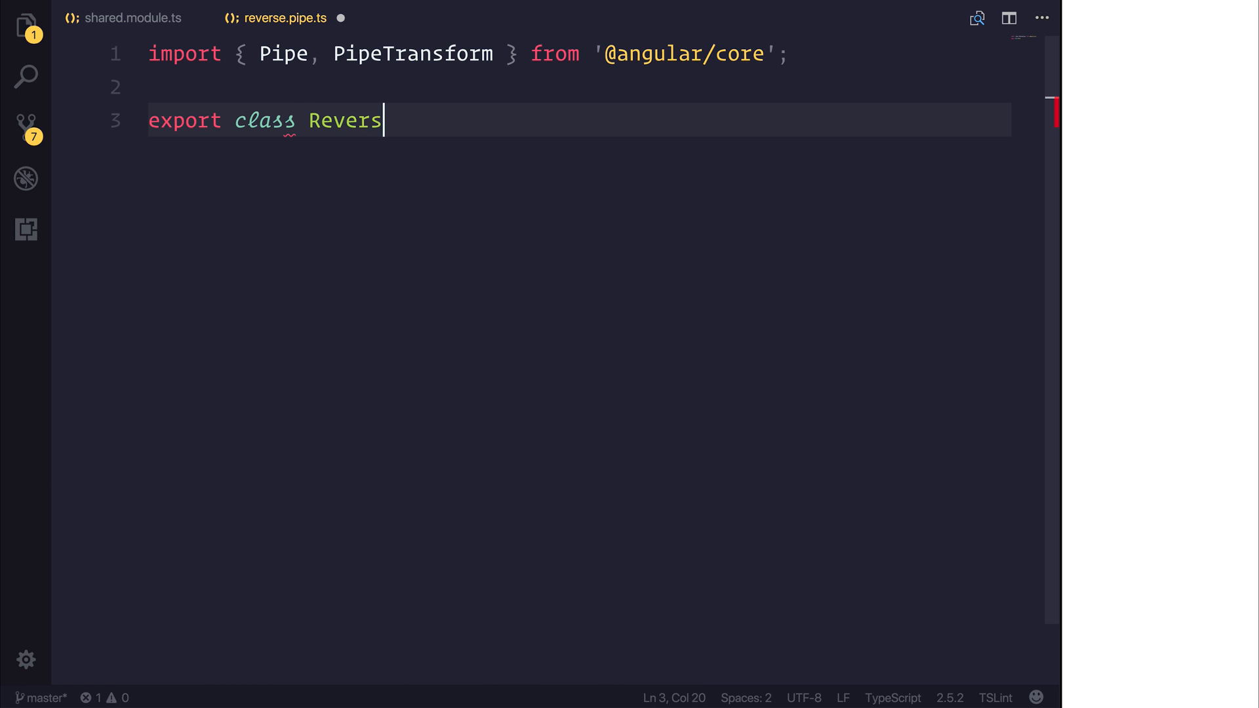
type("eString impl")
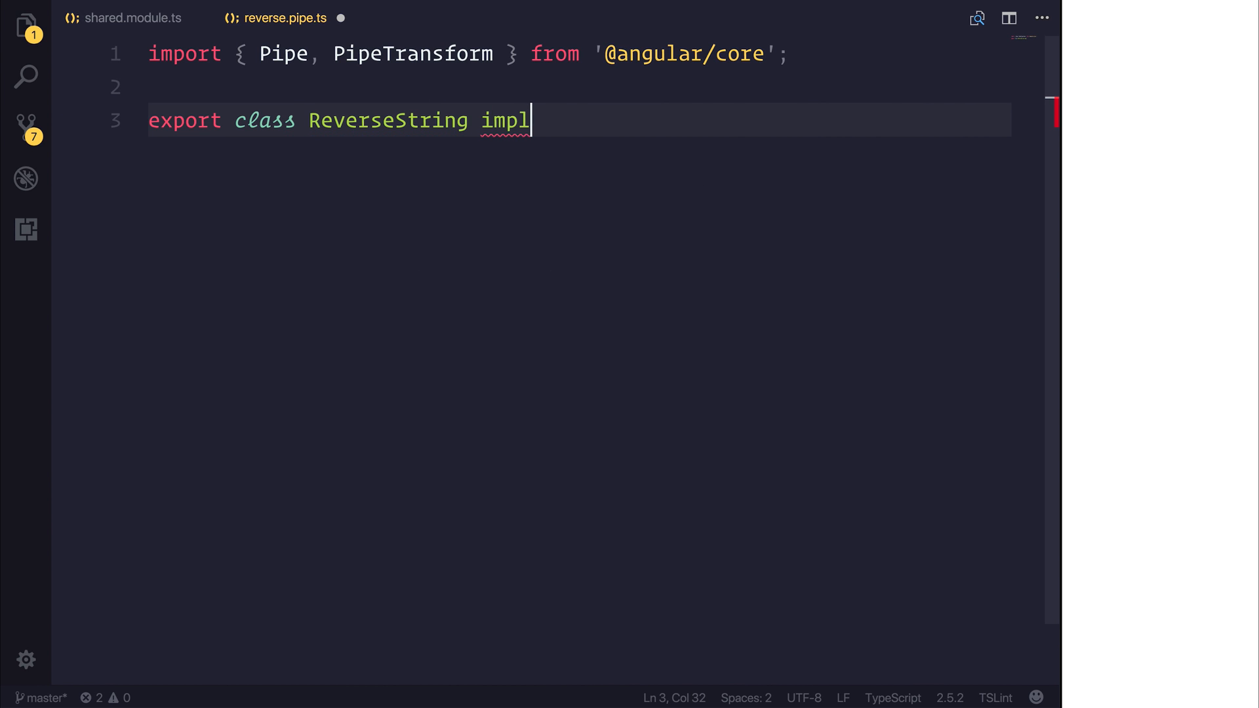
type("ements PipeTransform")
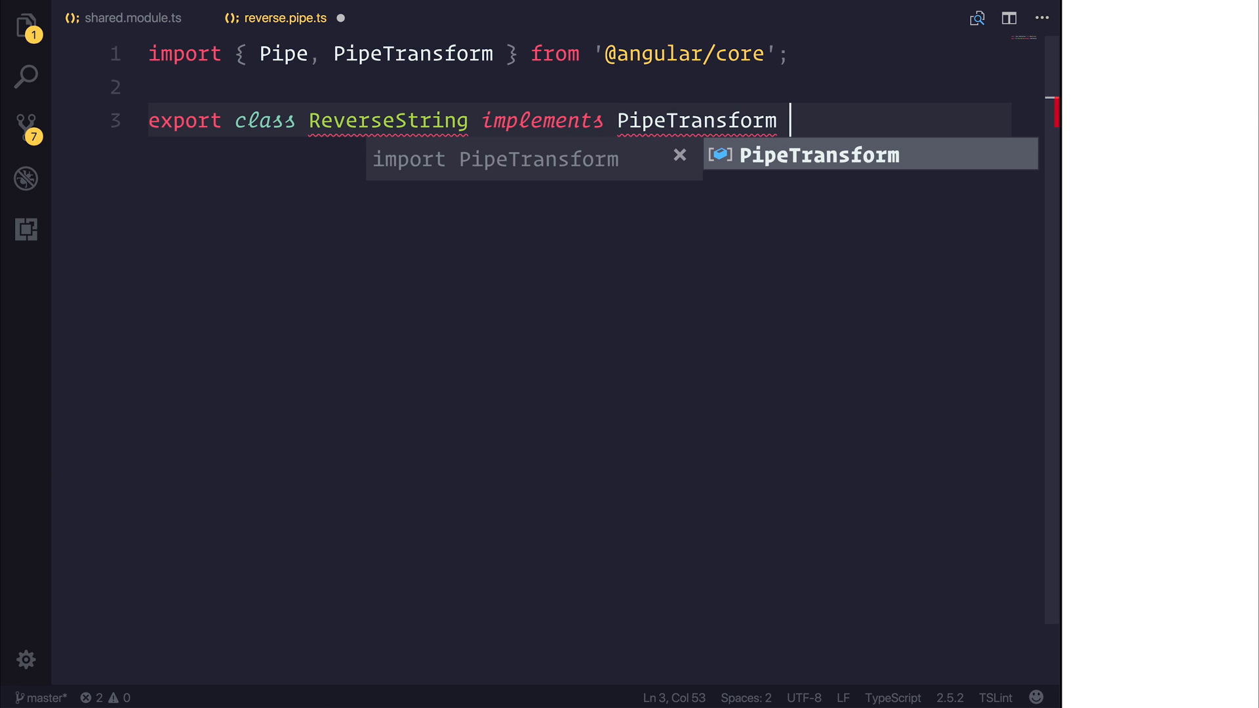
type("@P")
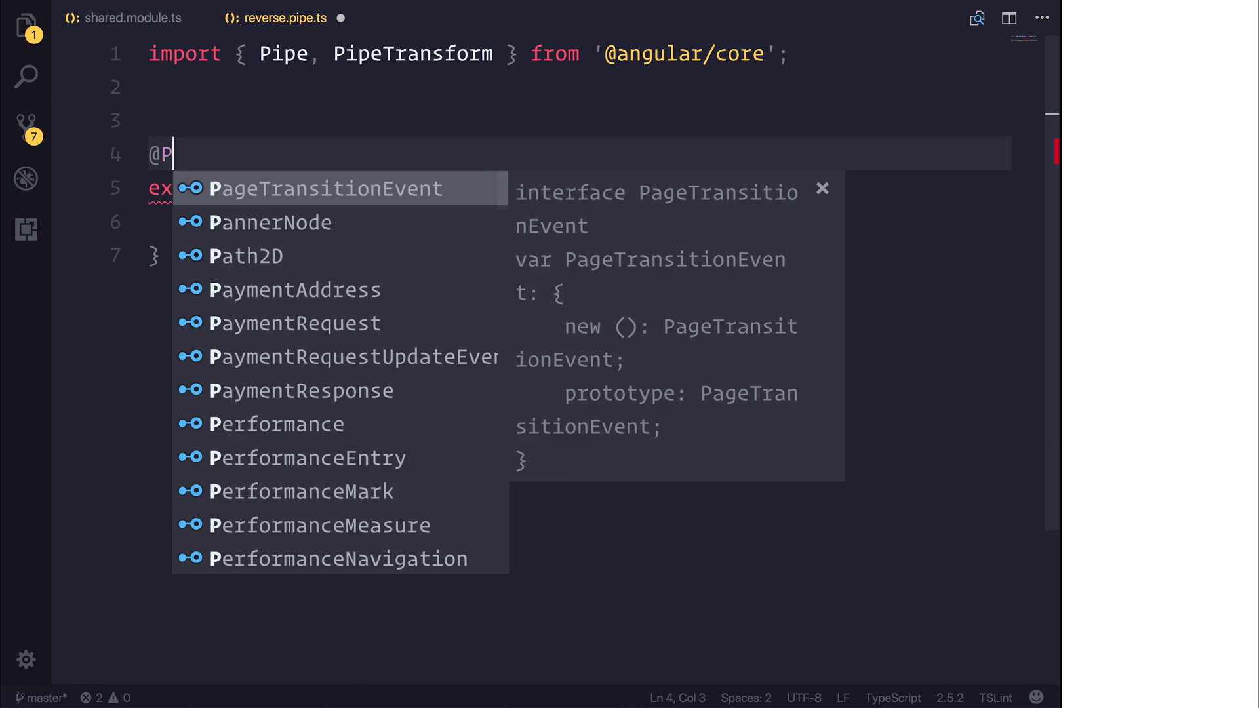
type("ipe({")
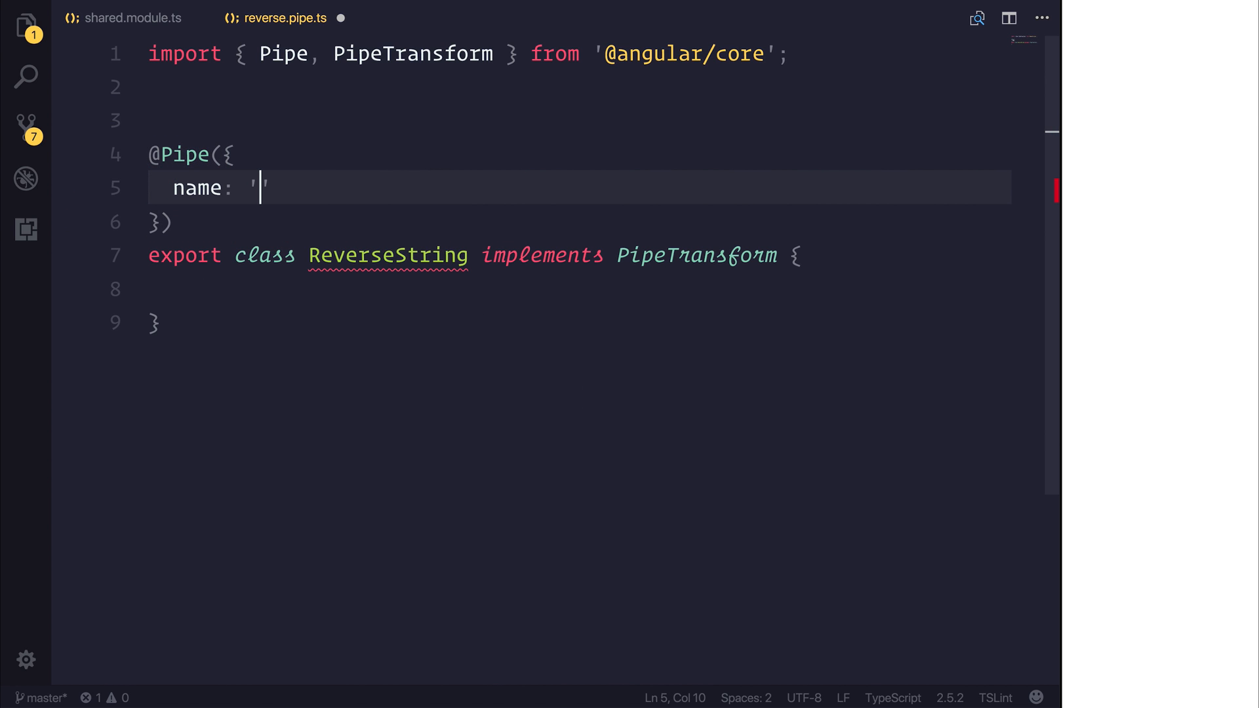
type("r")
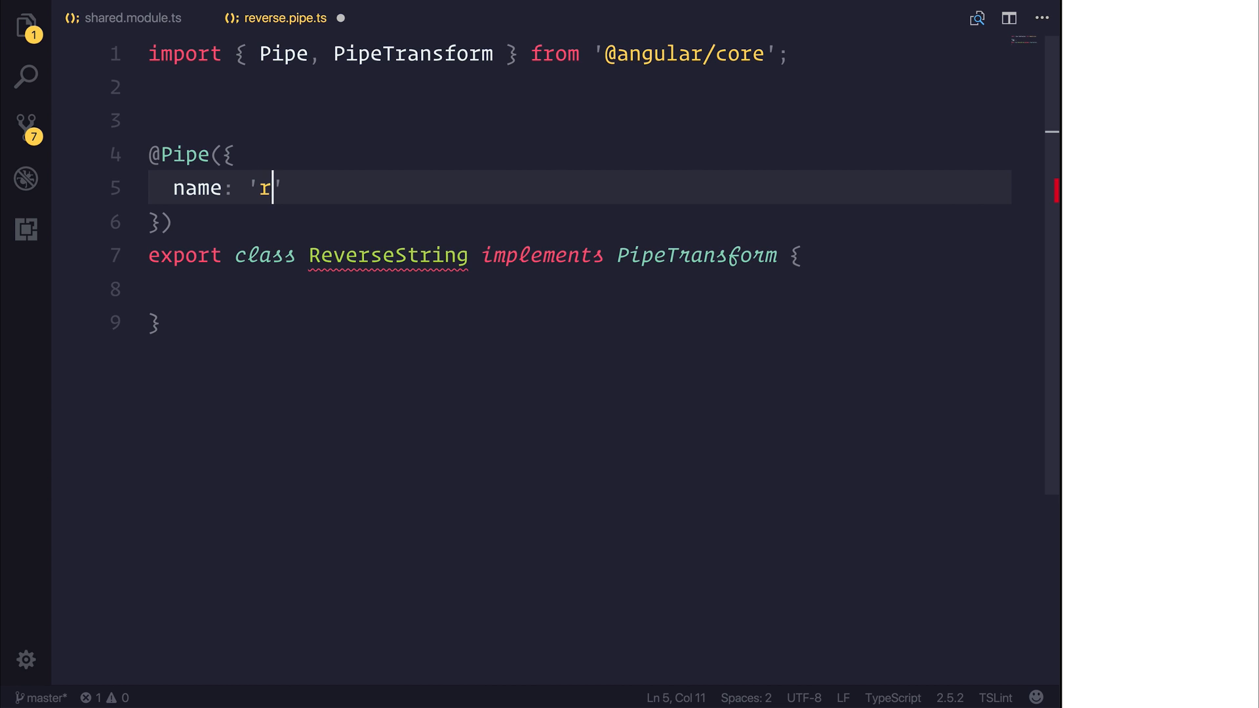
type("everseString")
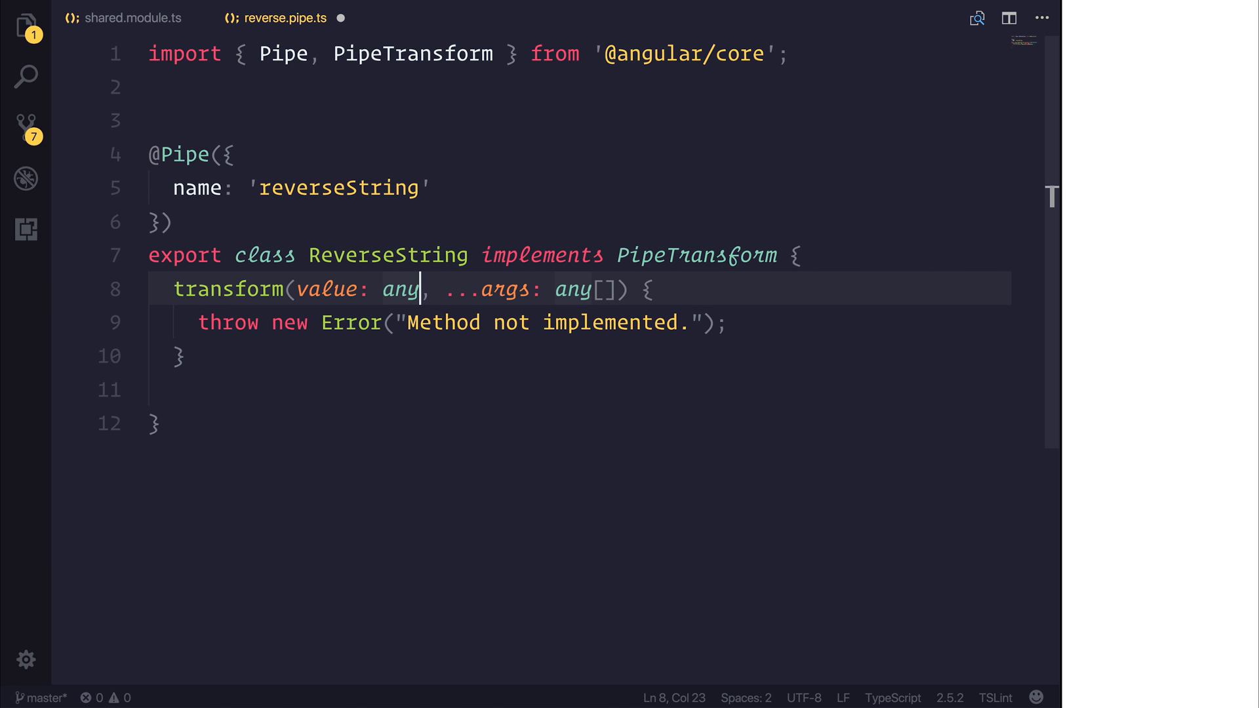
- Replace the throw statement with return value.split("").reverse().join("")
left_click(296, 290)
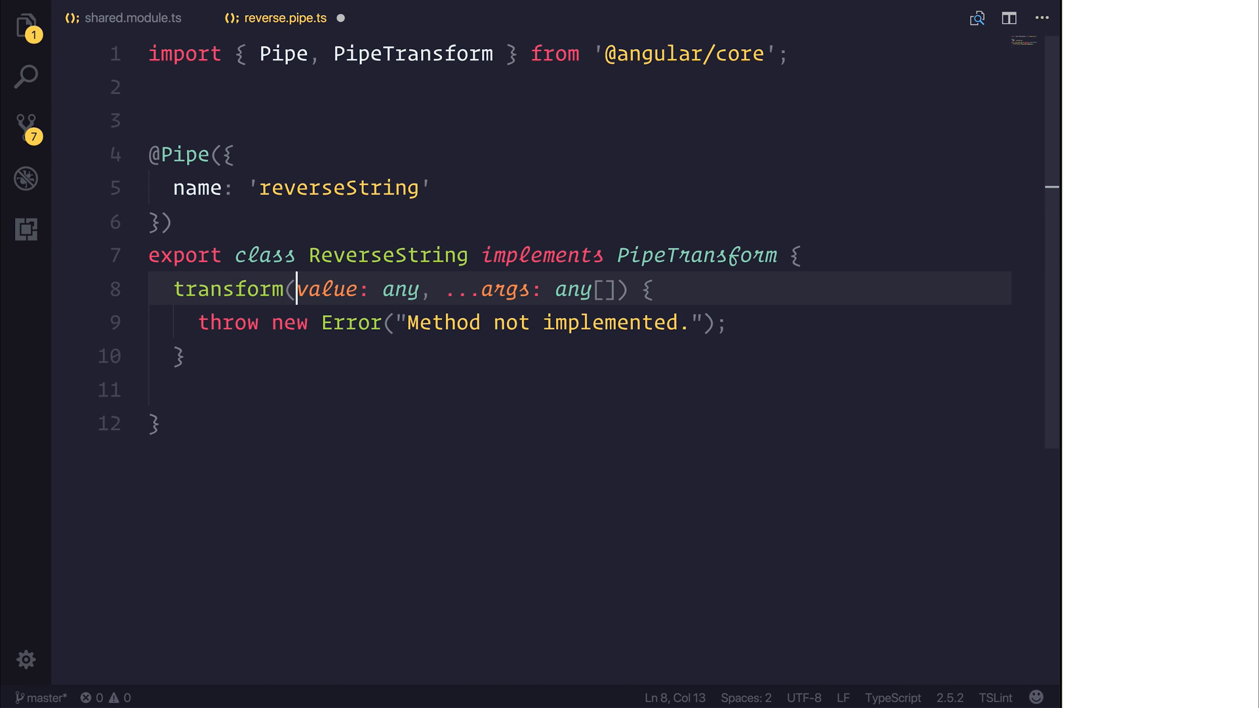
left_click_drag(297, 289, 372, 290)
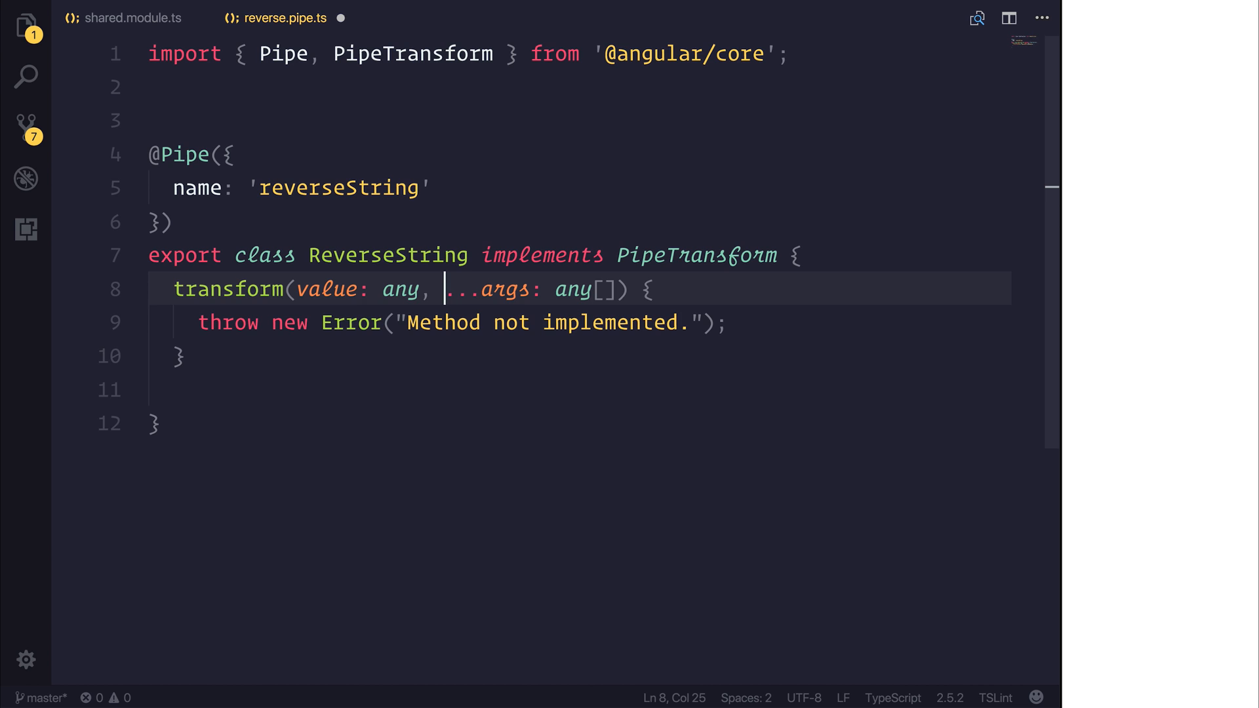
type("return value")
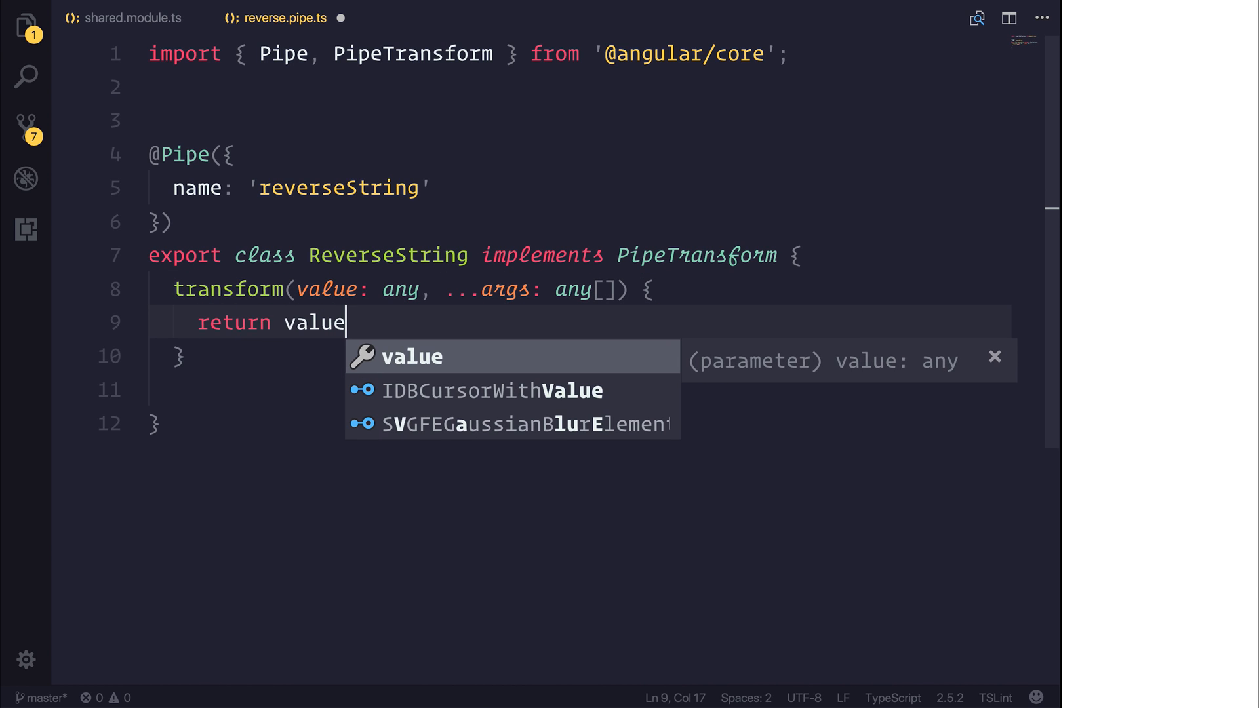
type(".split")
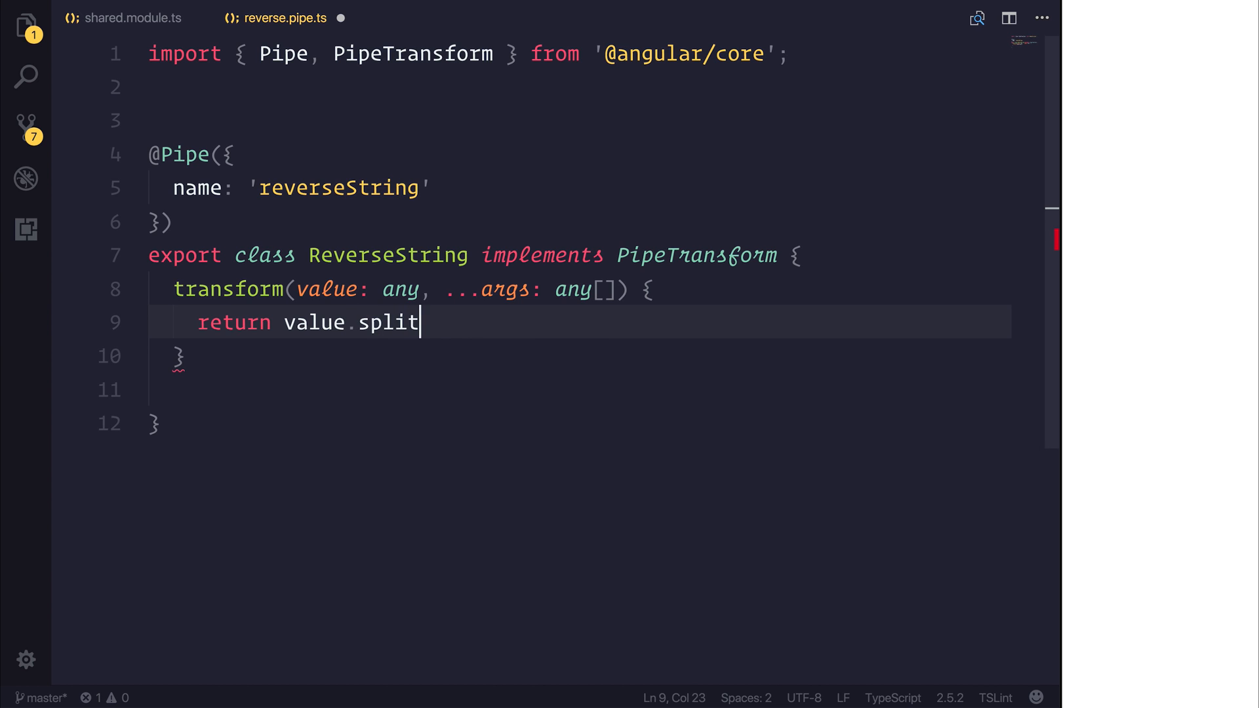
type("(\"\")")
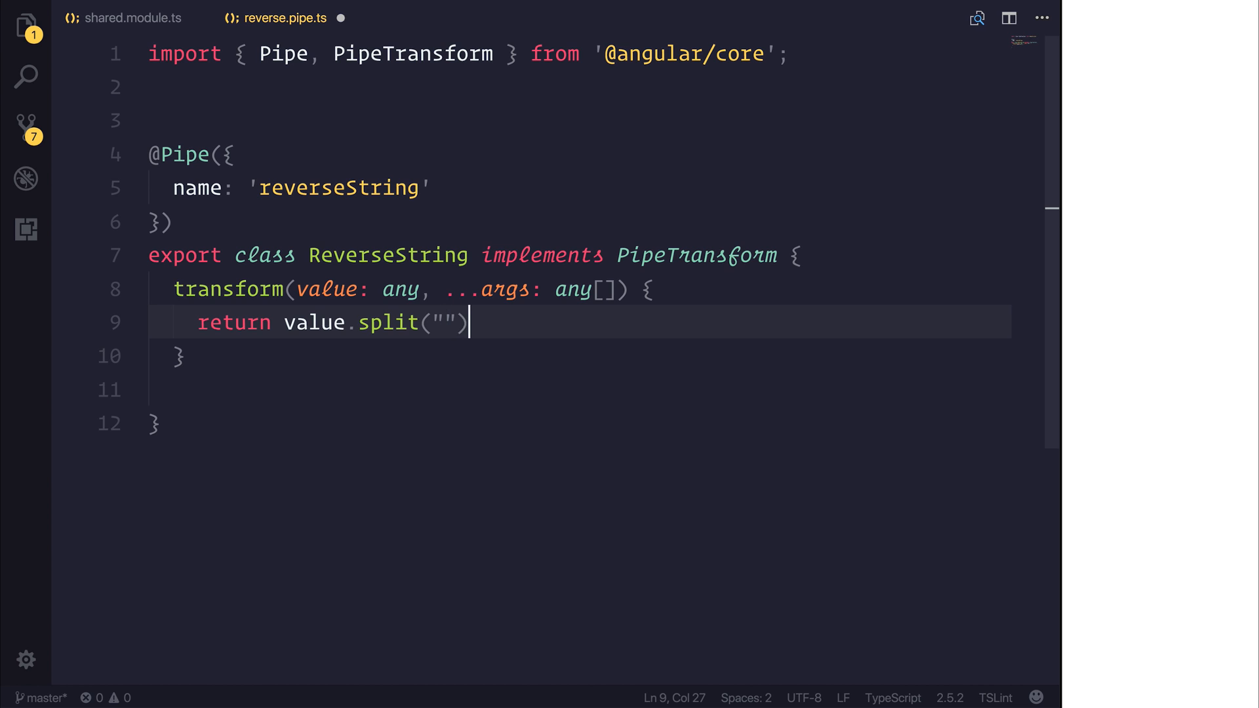
type(".reverse()")
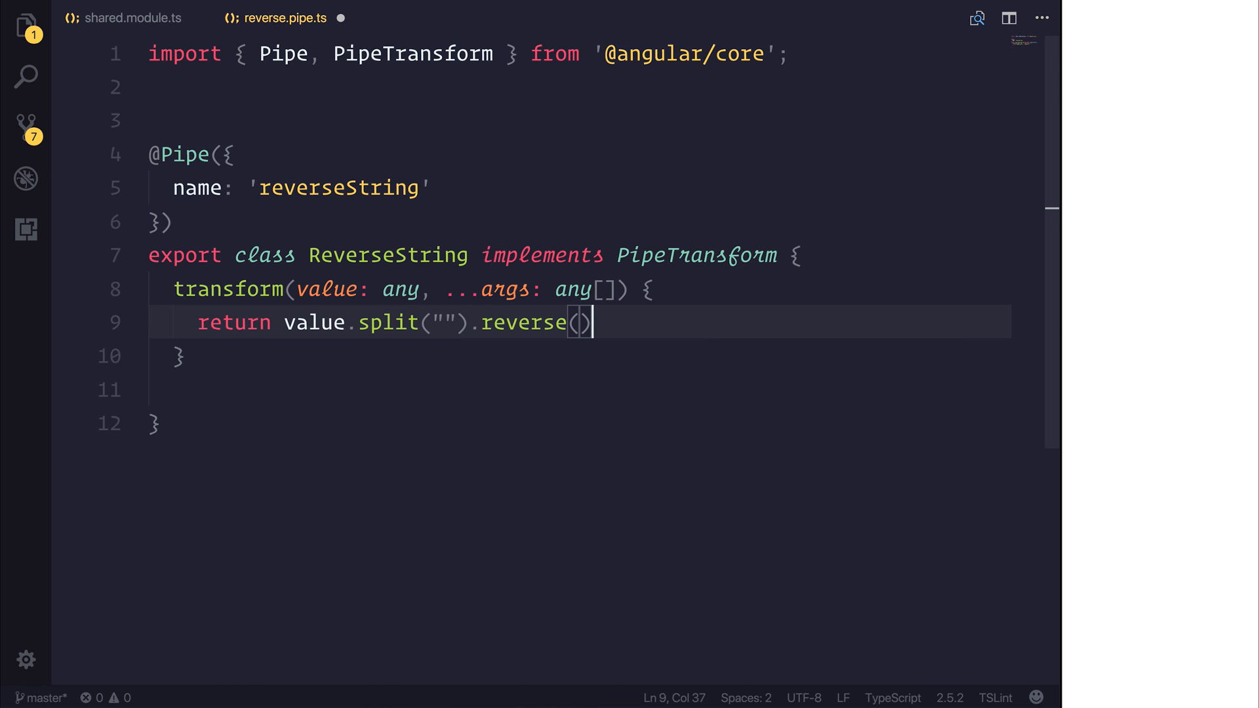
type(".join(\"\");")
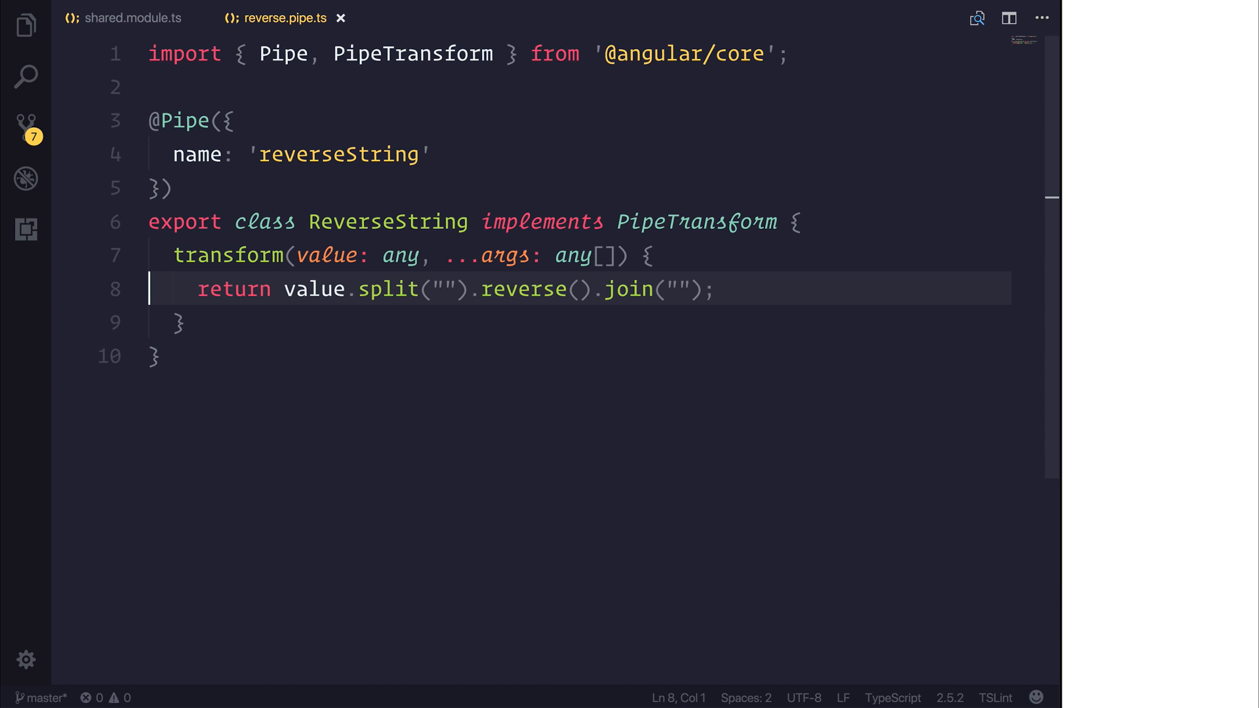
- Add declarations: [ReverseString] to SharedModule in shared.module.ts
left_click(131, 17)
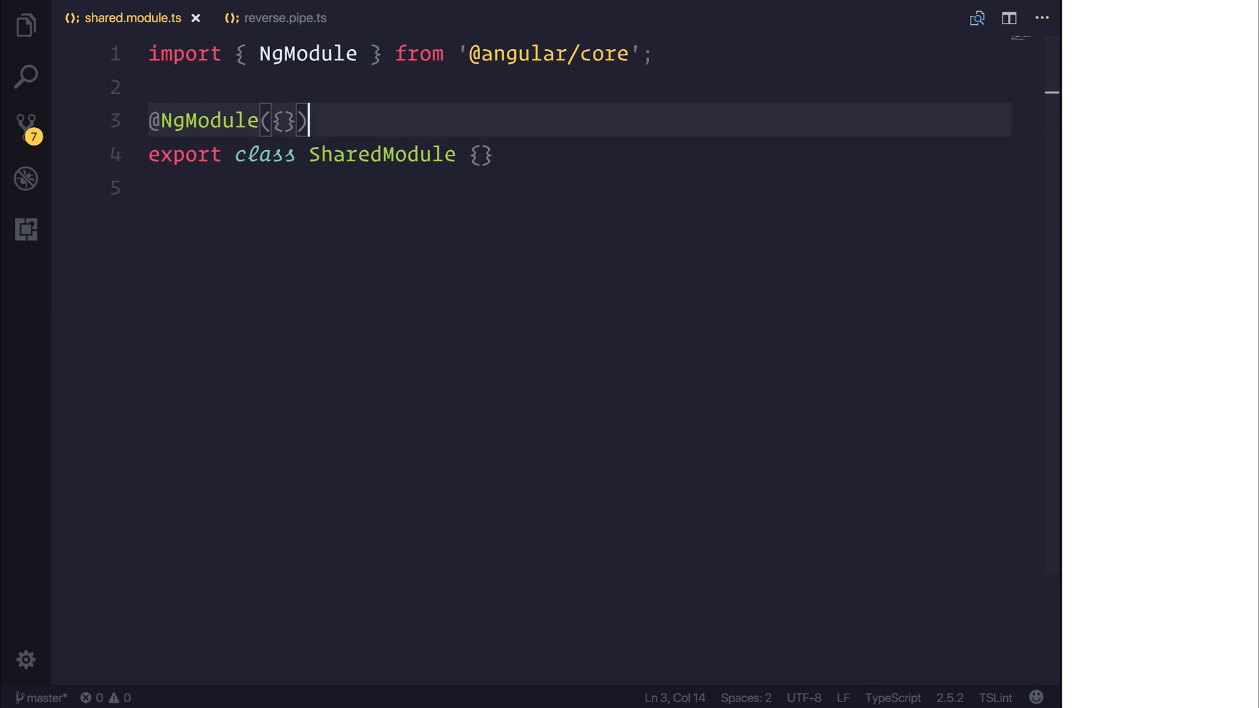
type("decl")
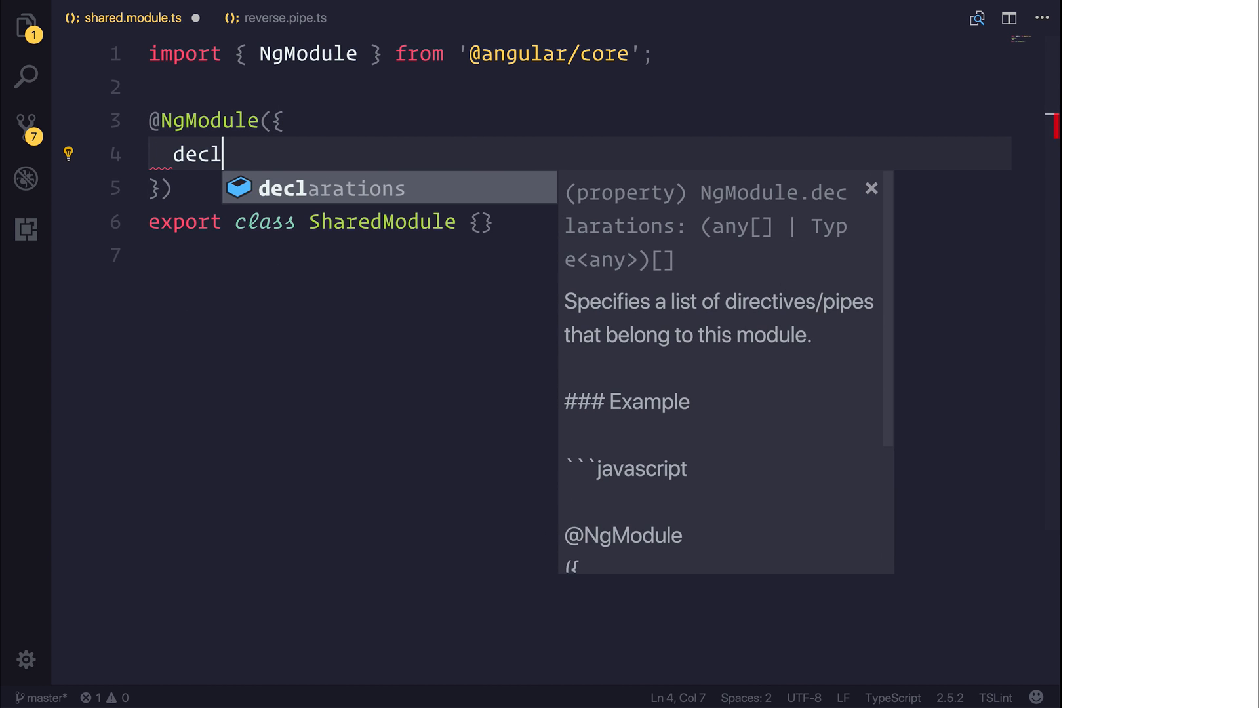
key("Tab")
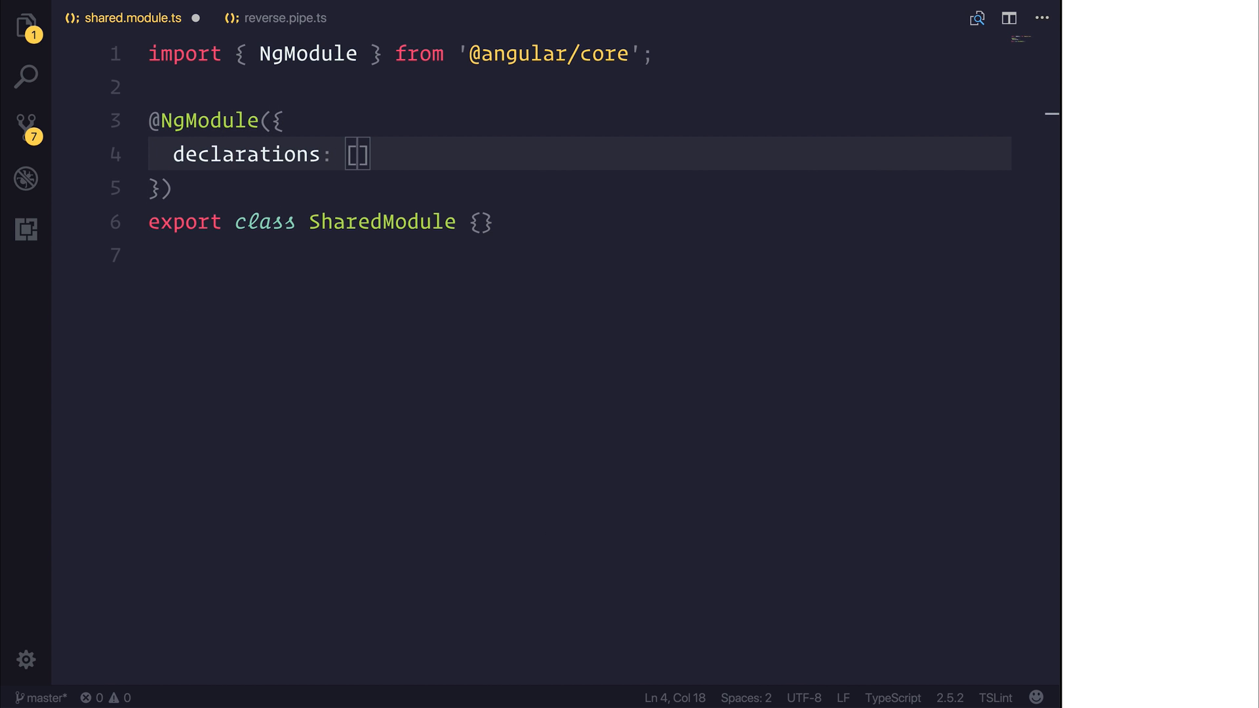
type("Reverse")
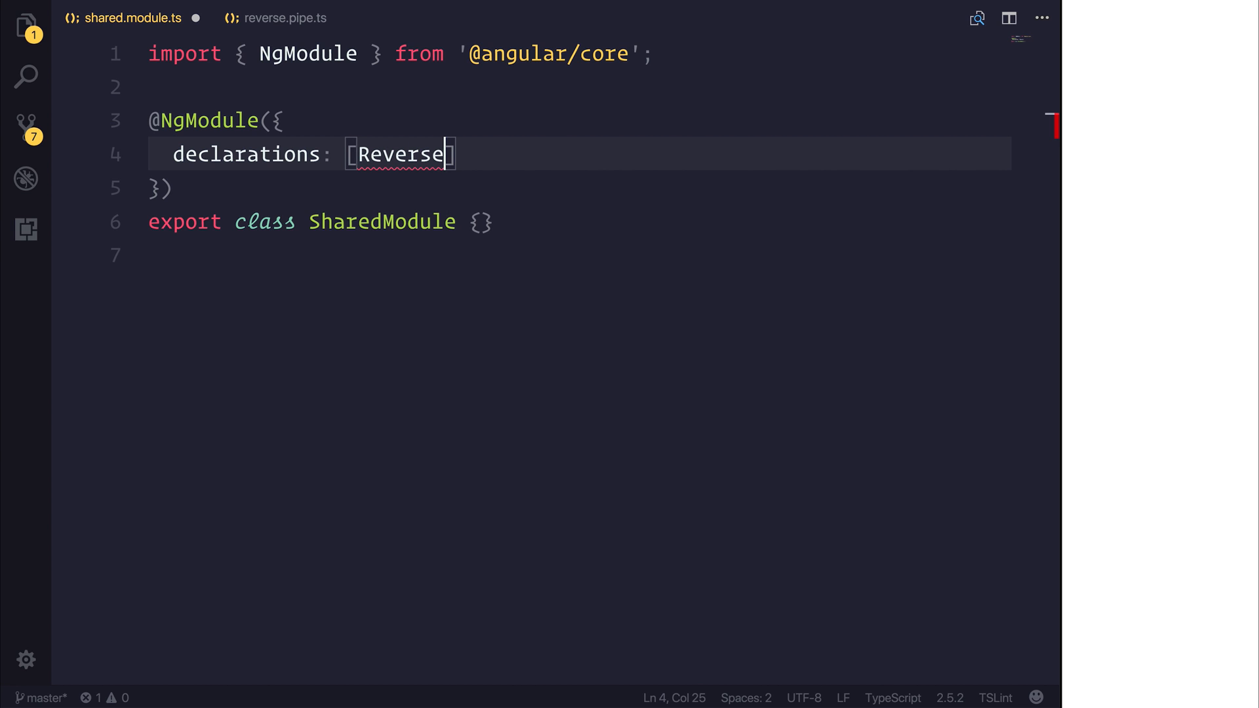
type("String")
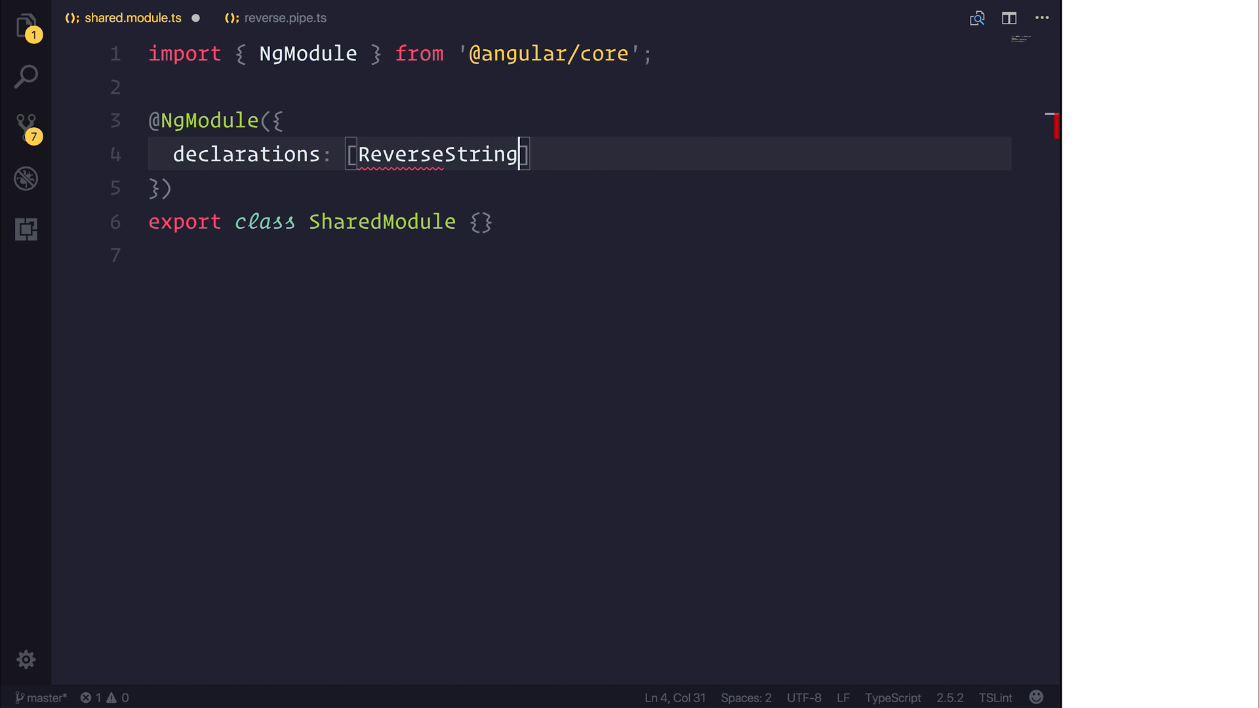
- Rename the pipe class to ReverseStringPipe and update the declarations entry to match
left_click(272, 19)
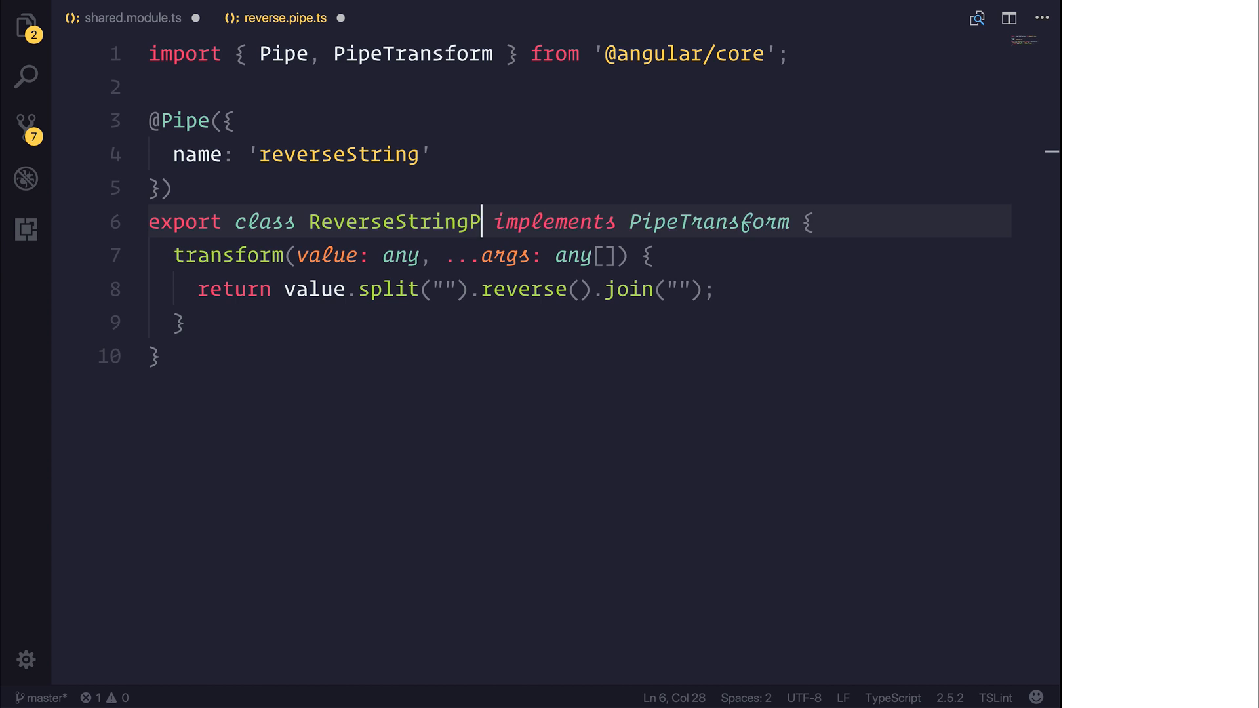
type("ipe")
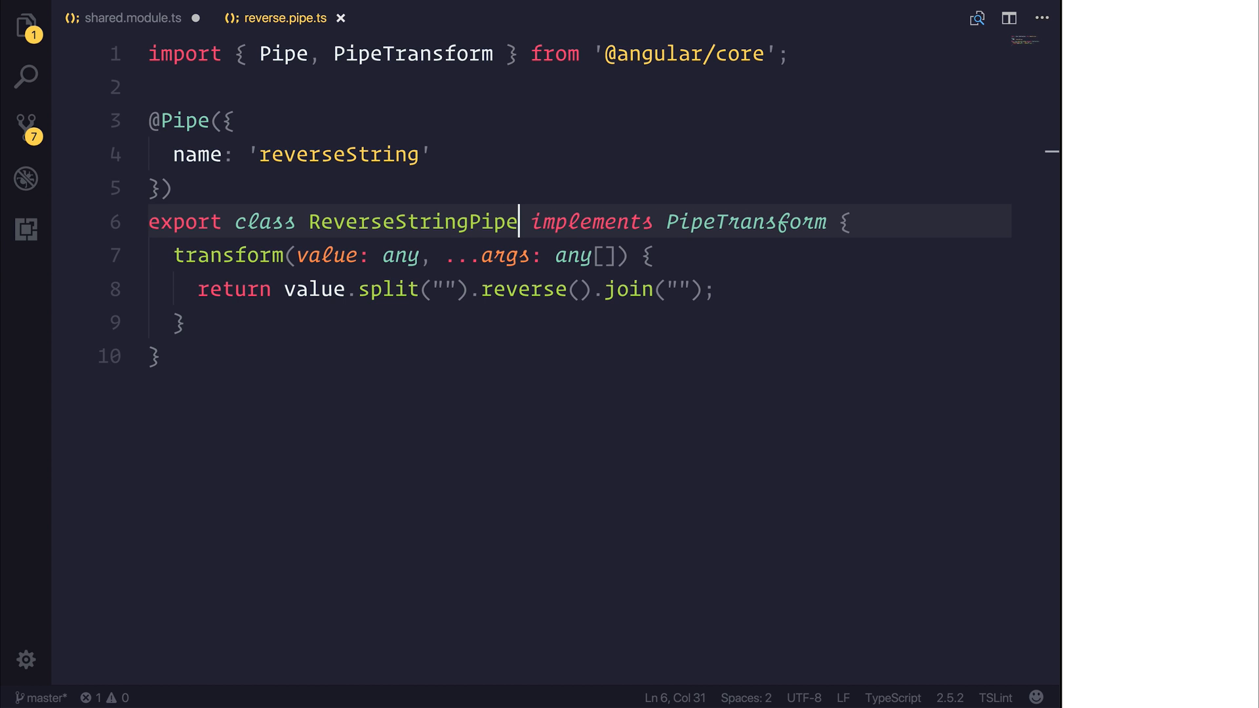
left_click(132, 18)
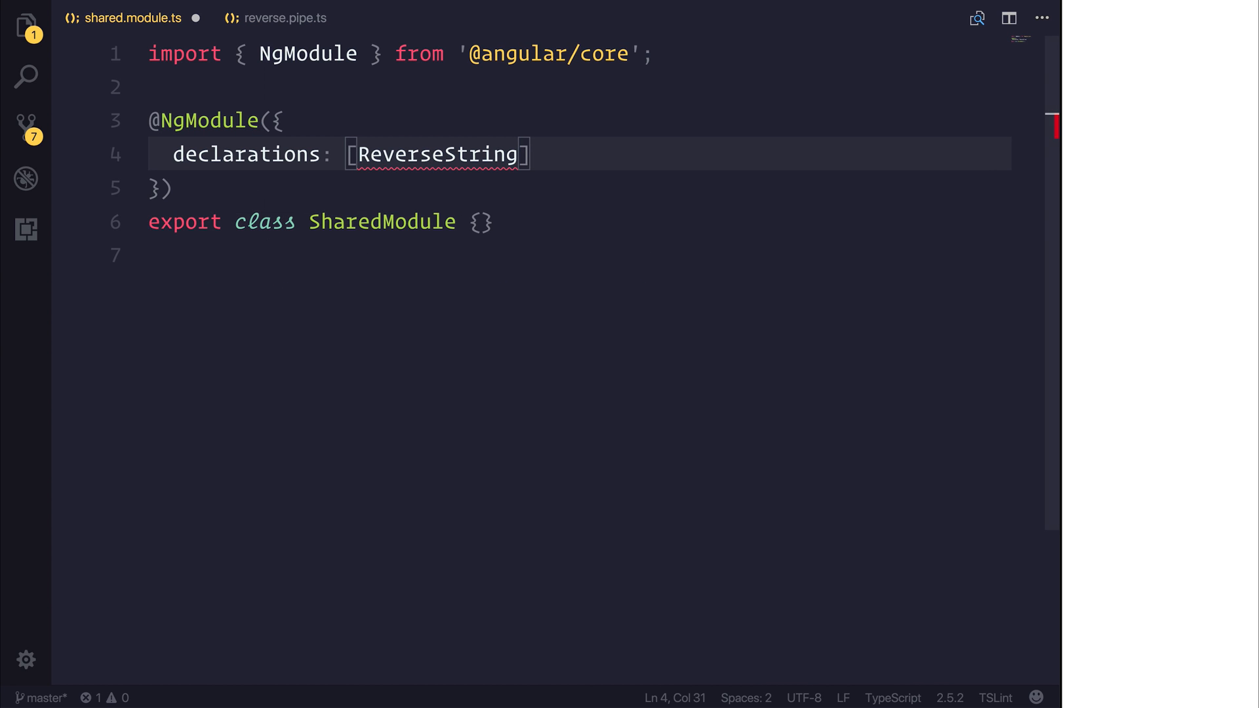
type("Pipe")
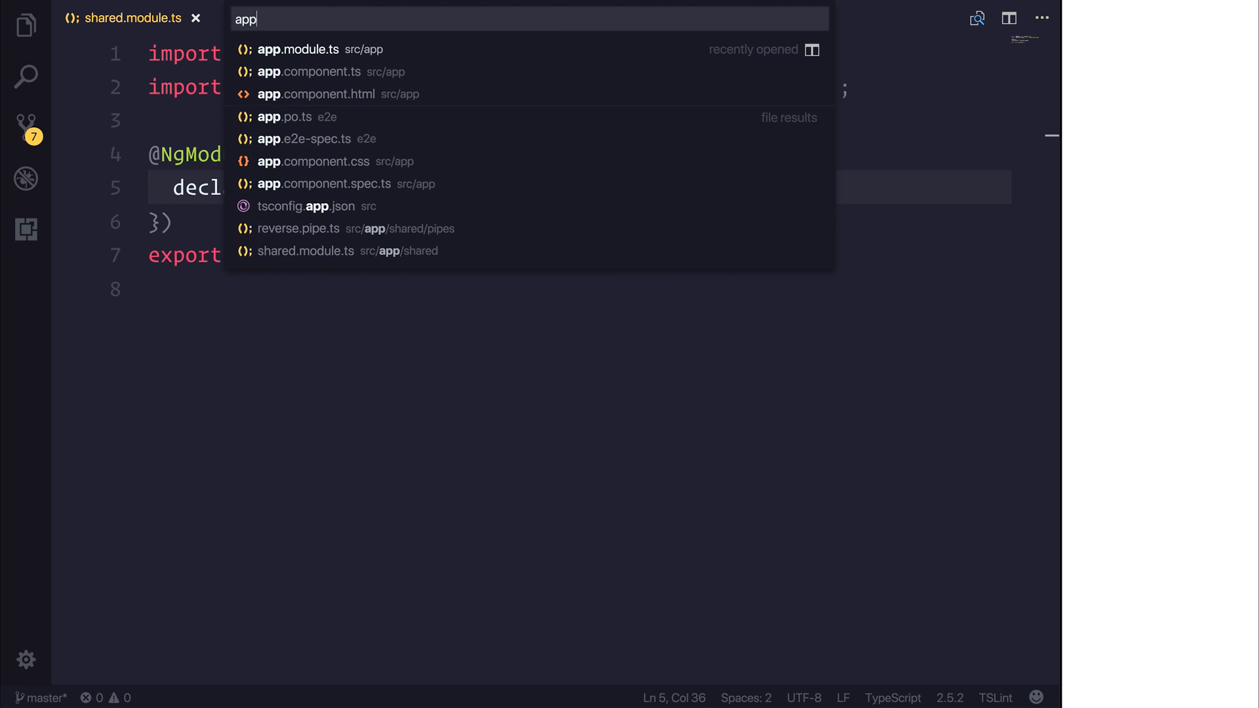
- Open app.module.ts and import SharedModule from './shared/shared.module' into its imports array
left_click(288, 49)
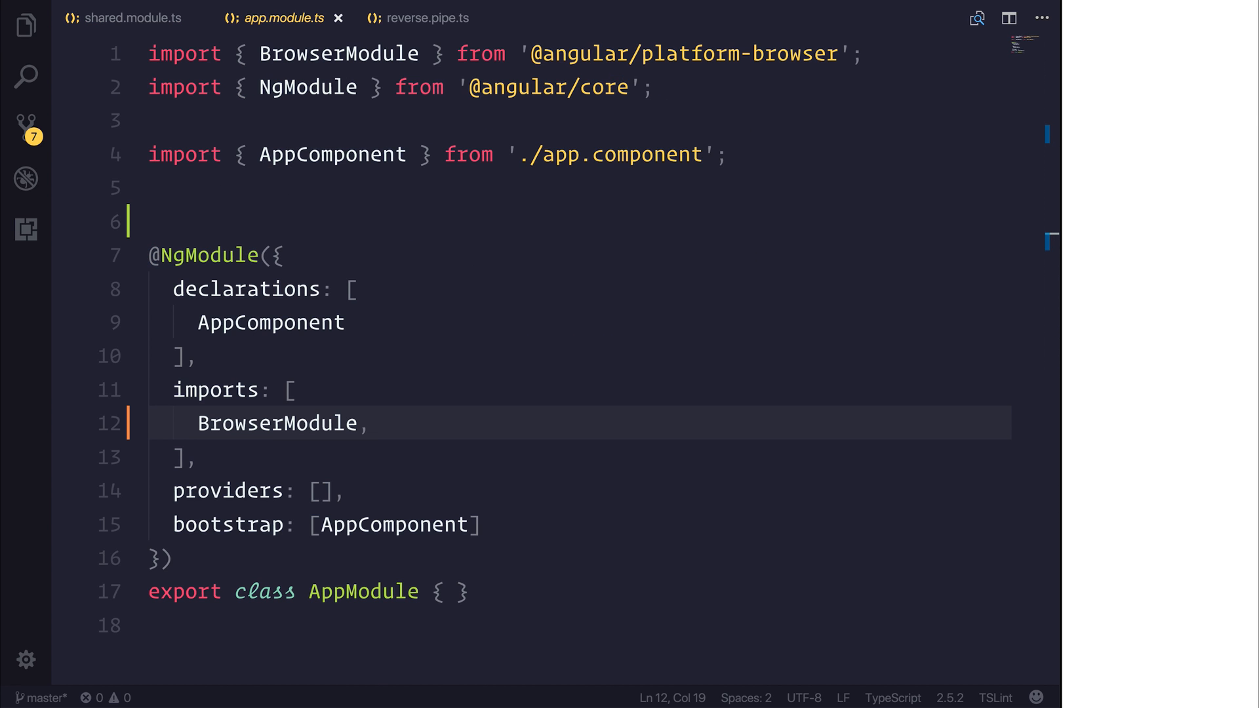
type("SharedMdo")
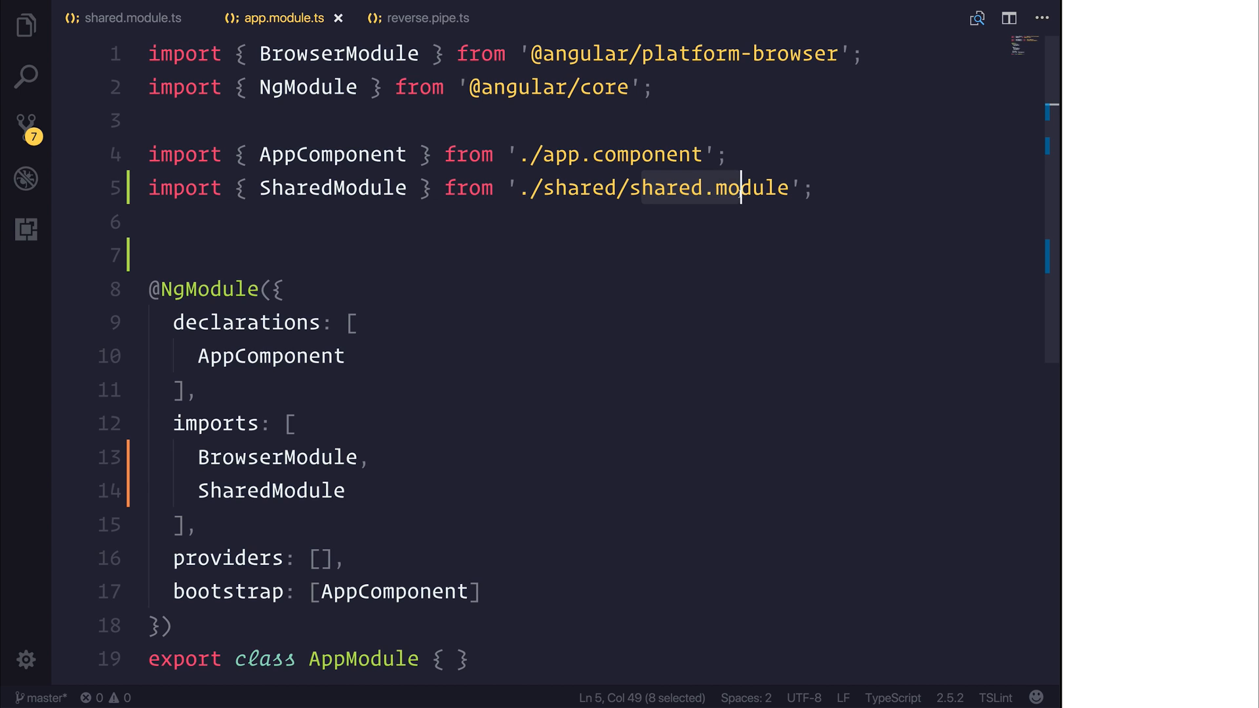
- Start a <p>Name: paragraph in app.component.html
left_click(443, 18)
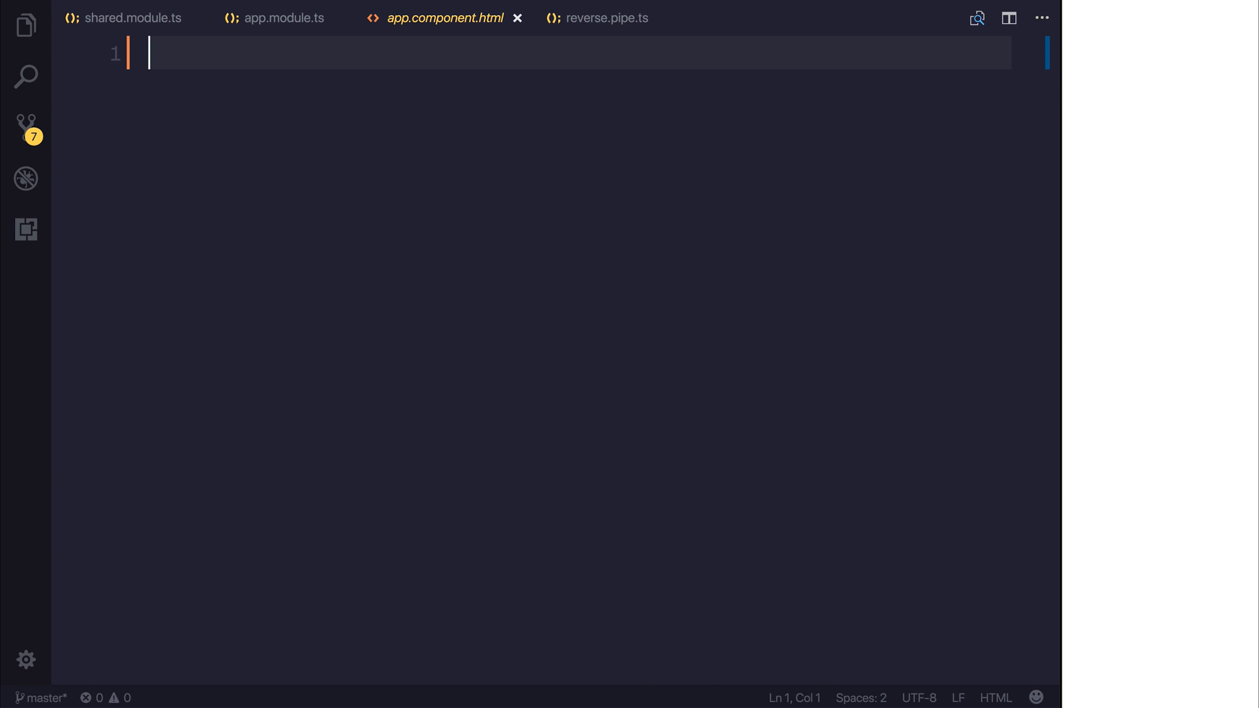
type("<p></p>")
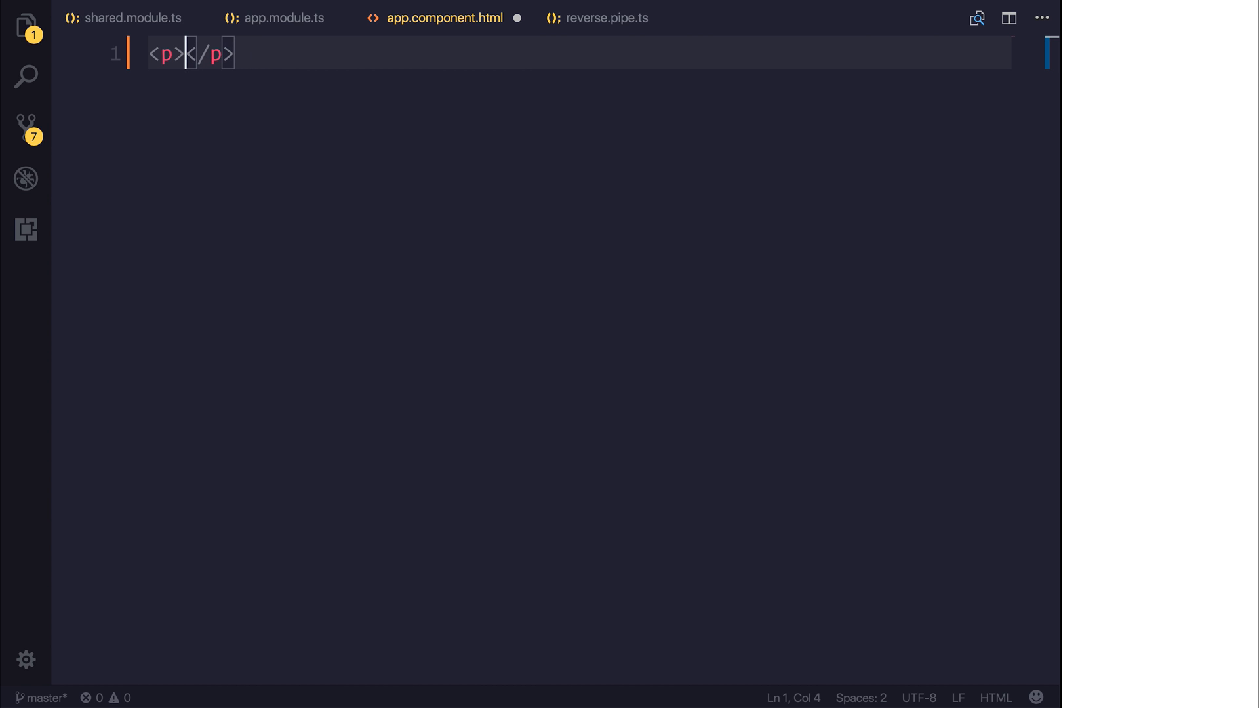
type("N")
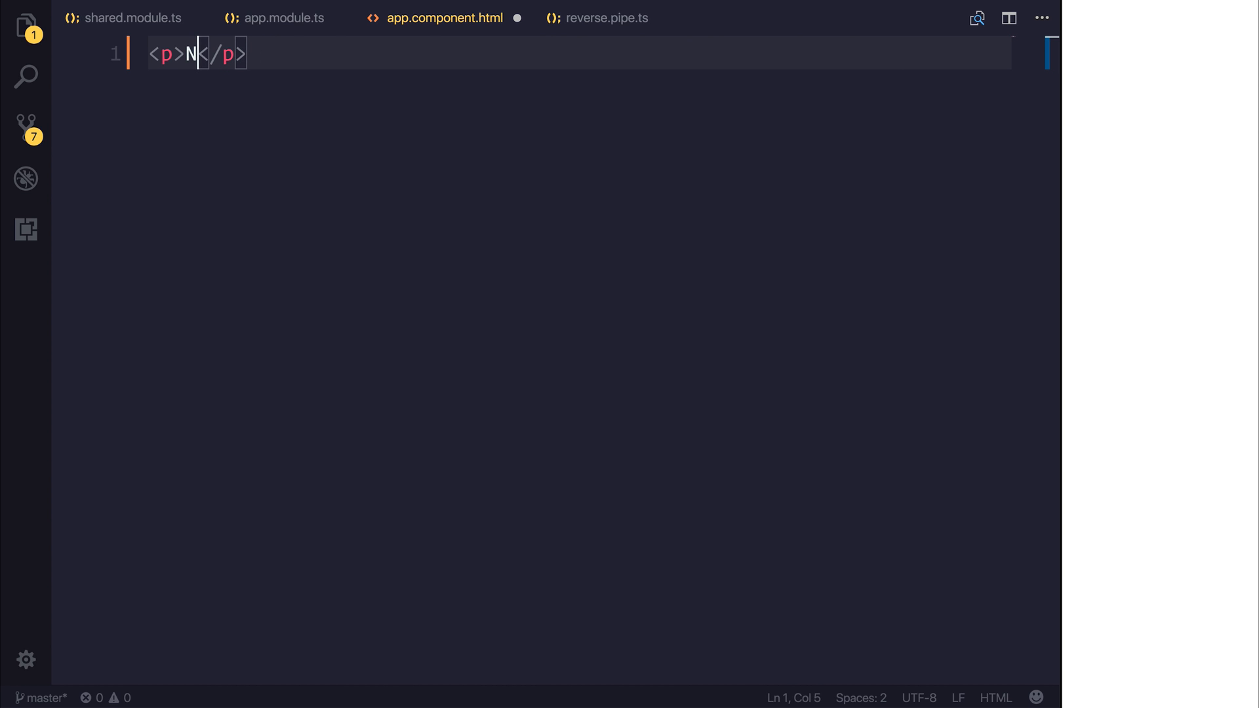
type("ame: {{")
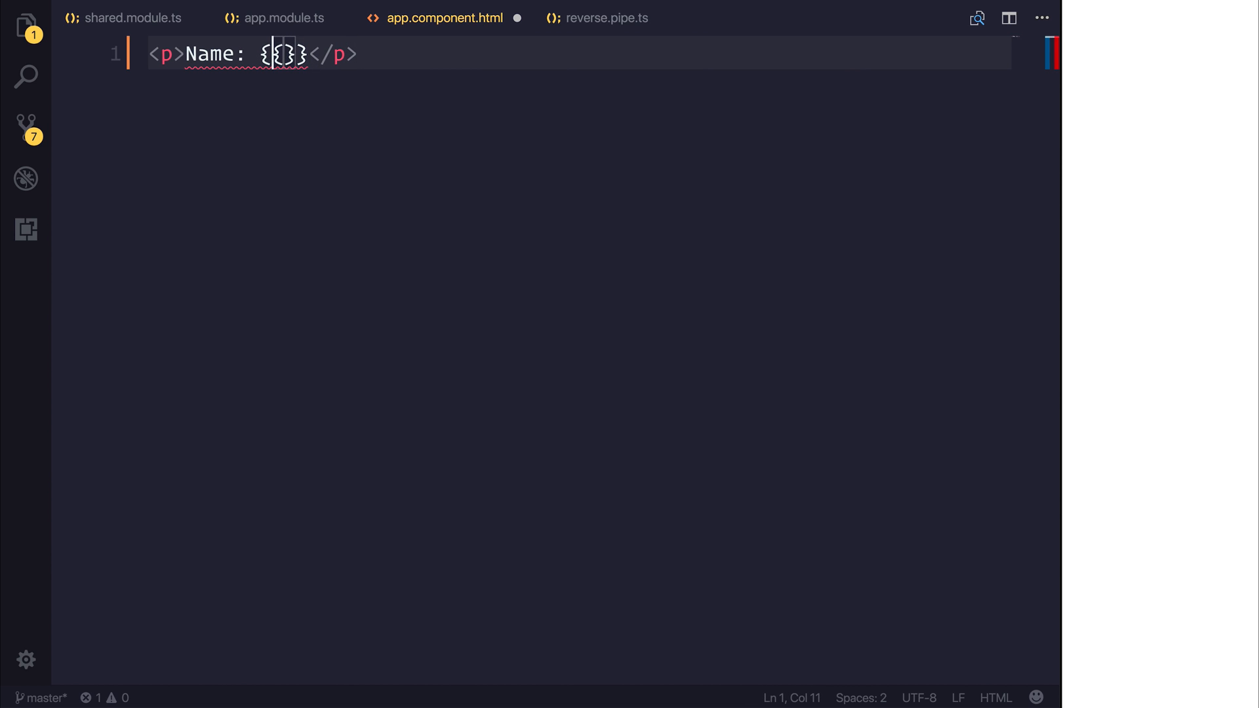
- Add a name property to AppComponent and bind {{ name | reverseString }} in the paragraph
key("Cmd+P")
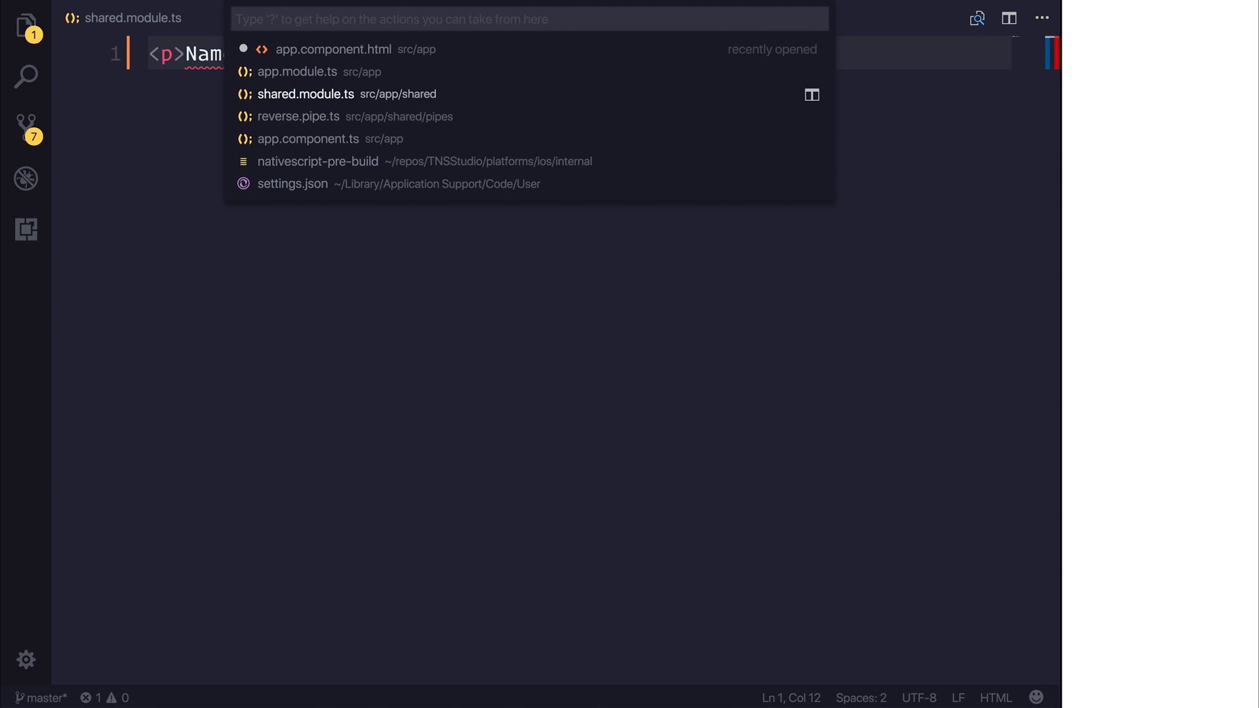
type("ame")
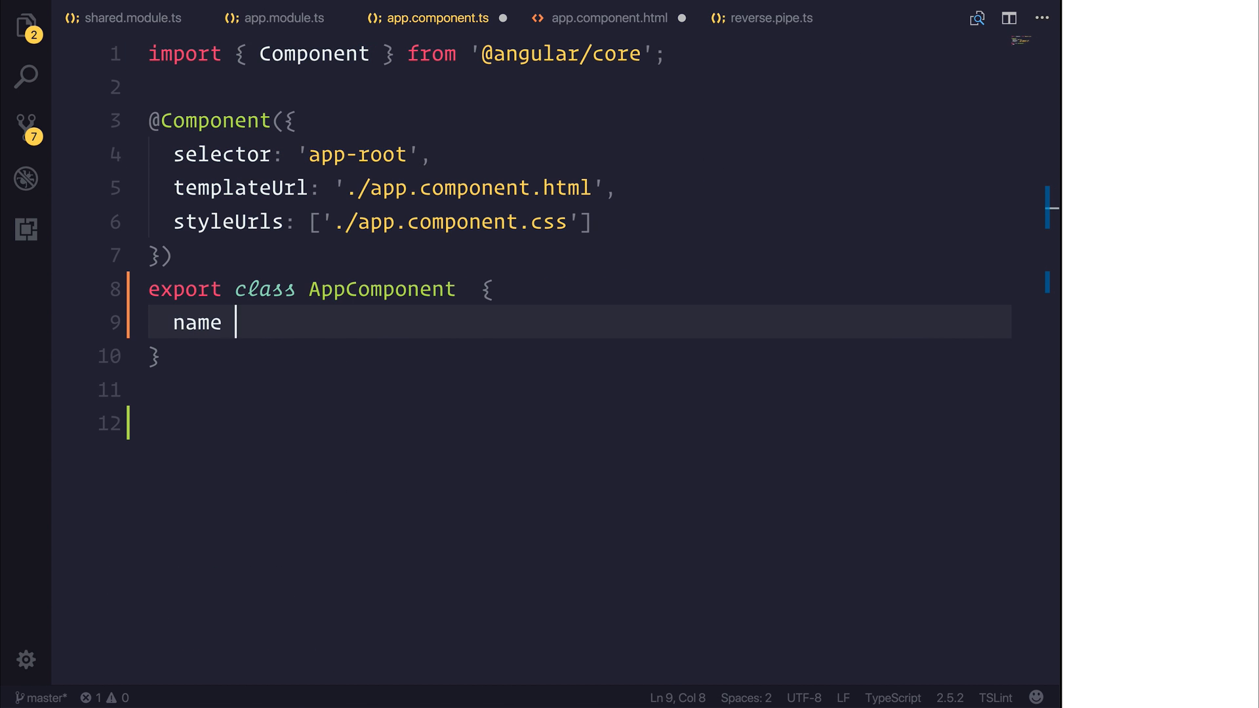
left_click(602, 19)
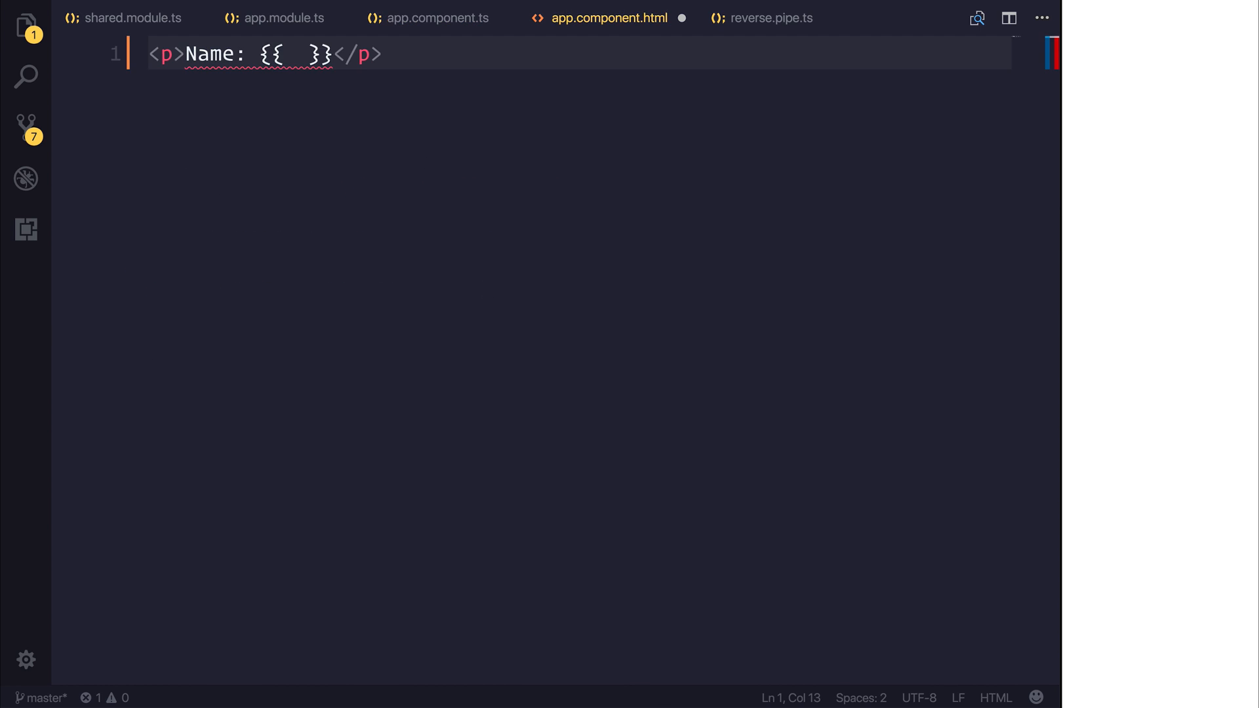
type("name |")
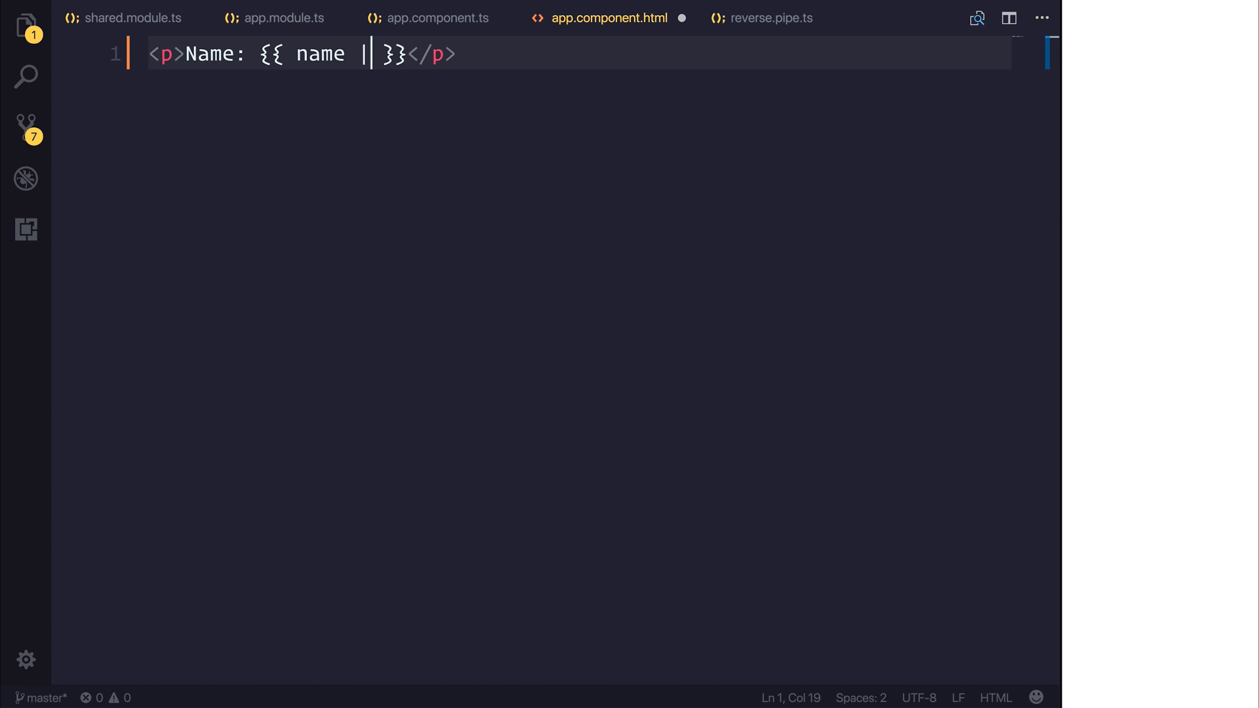
type("reverse")
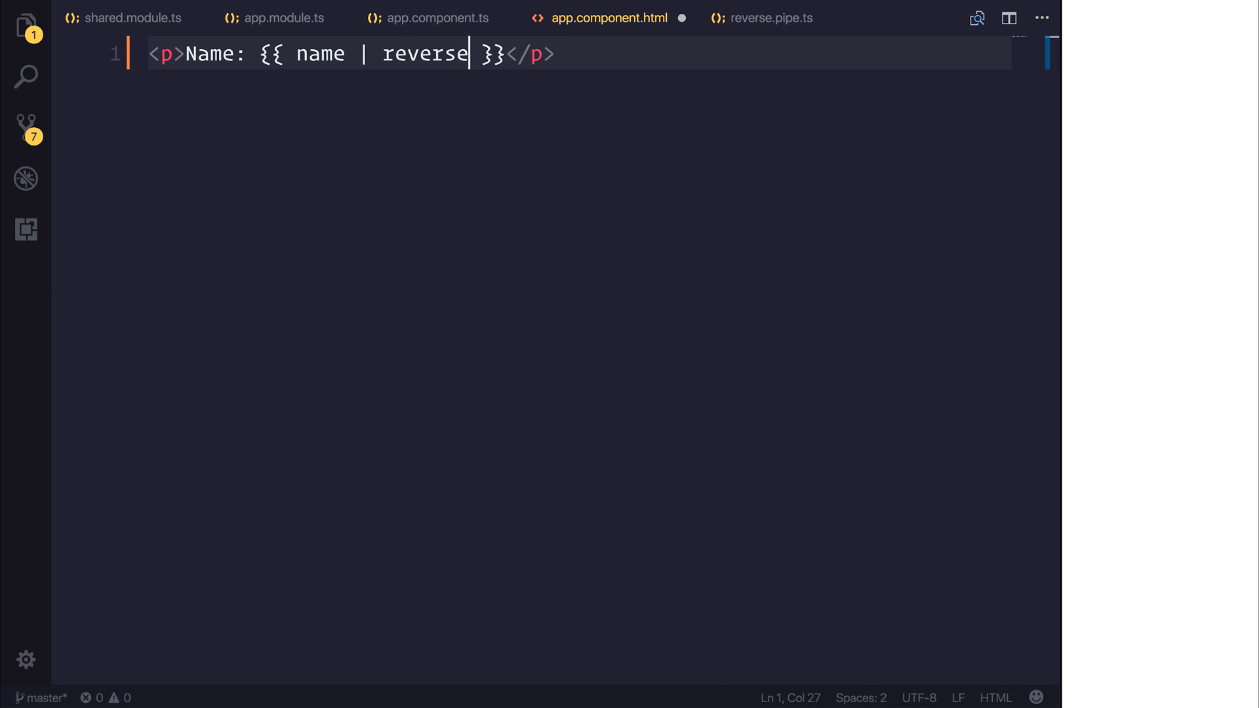
type("String")
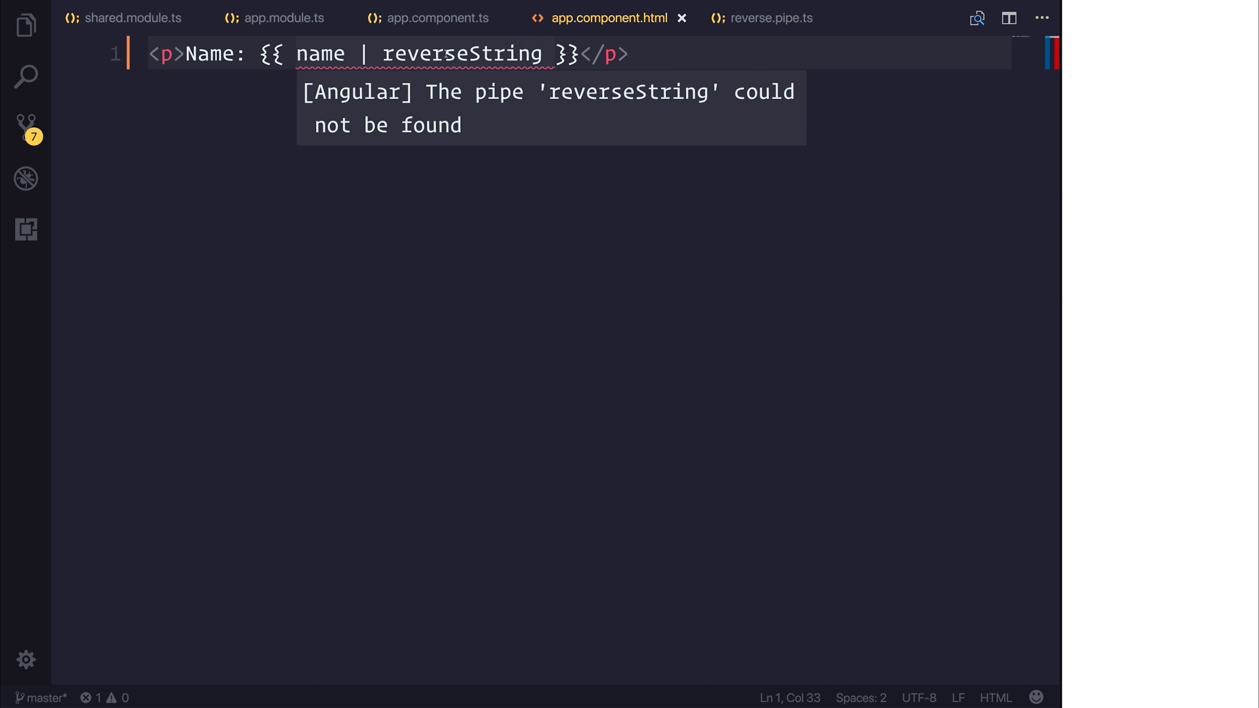
- Open shared.module.ts and add exports: [ReverseStringPipe] below declarations
type("sa")
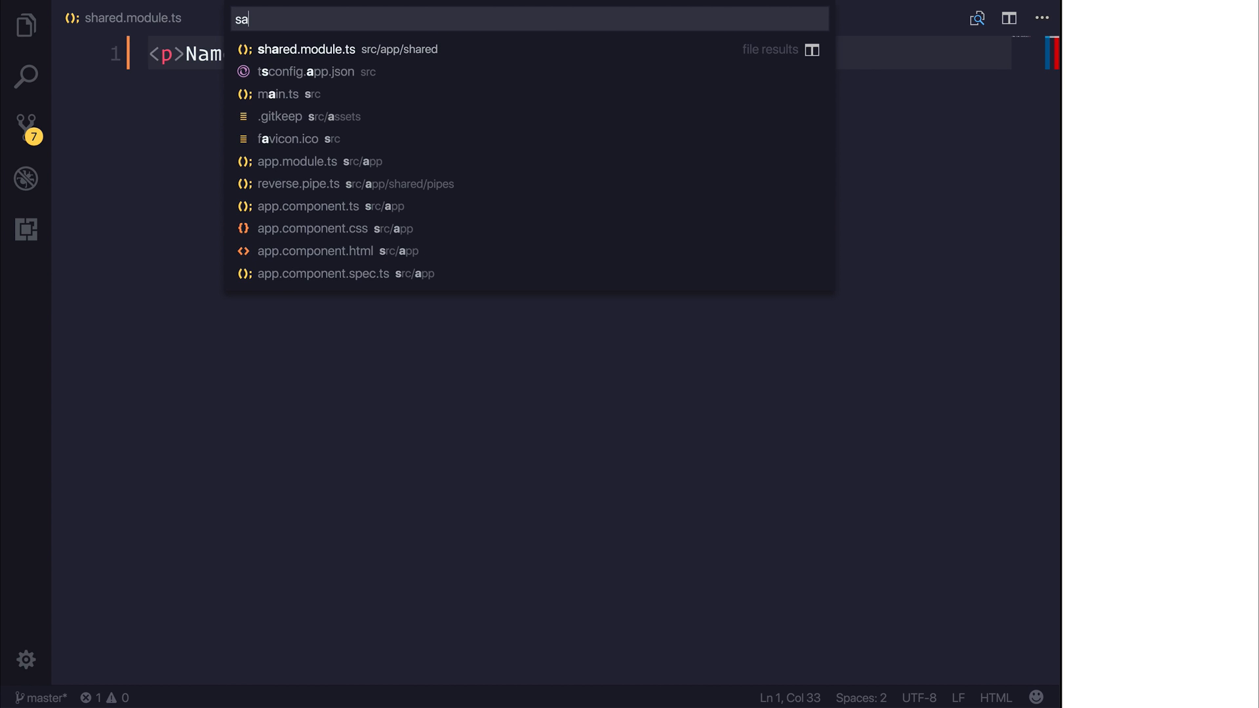
left_click(312, 49)
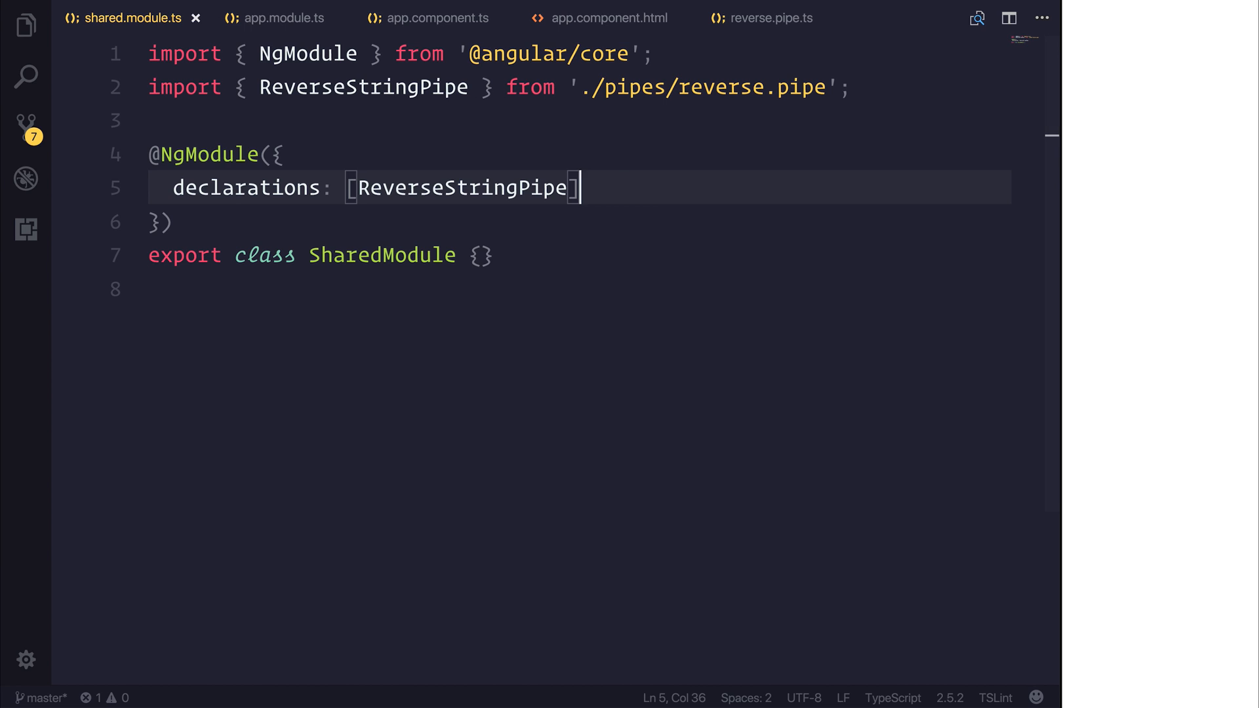
type("exports: [")
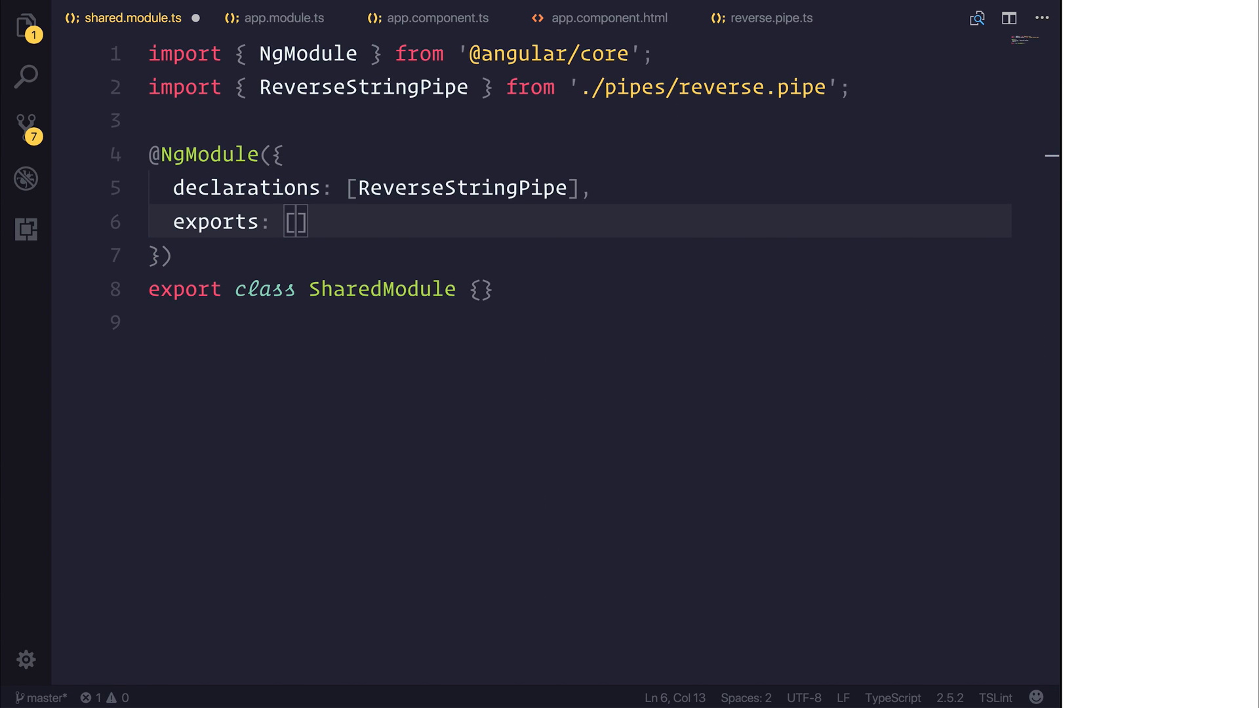
type("ReverseStringPipe")
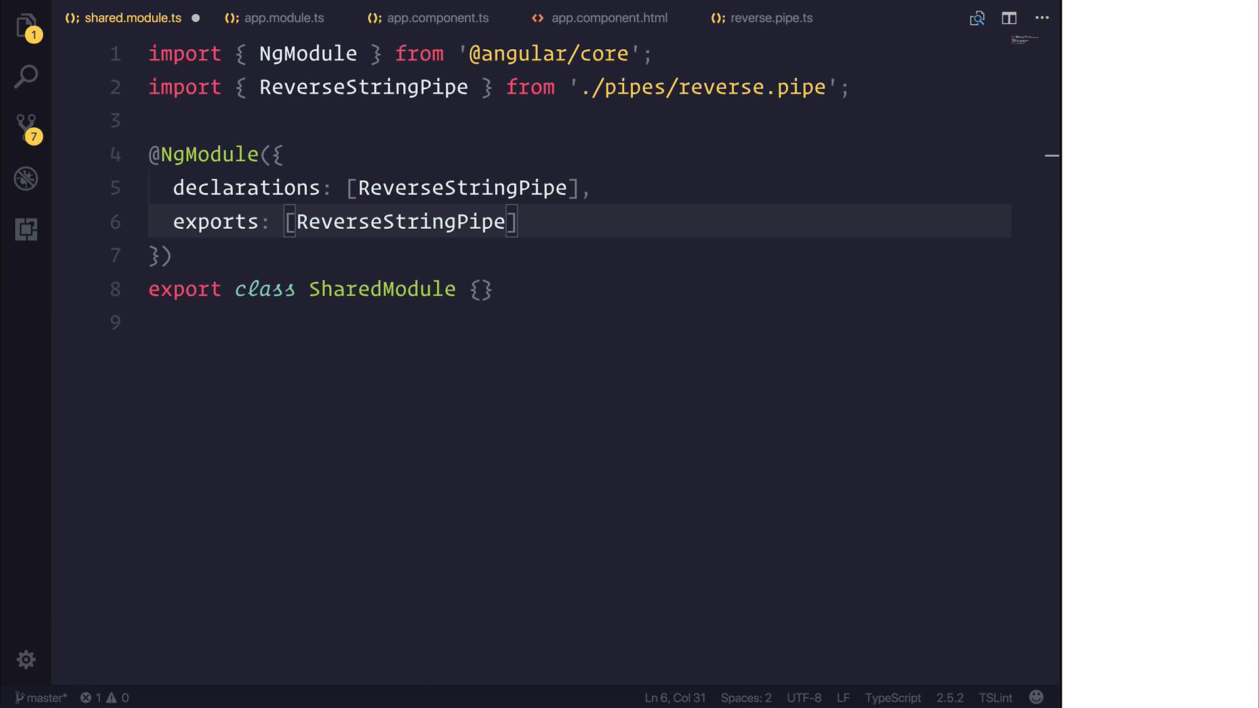